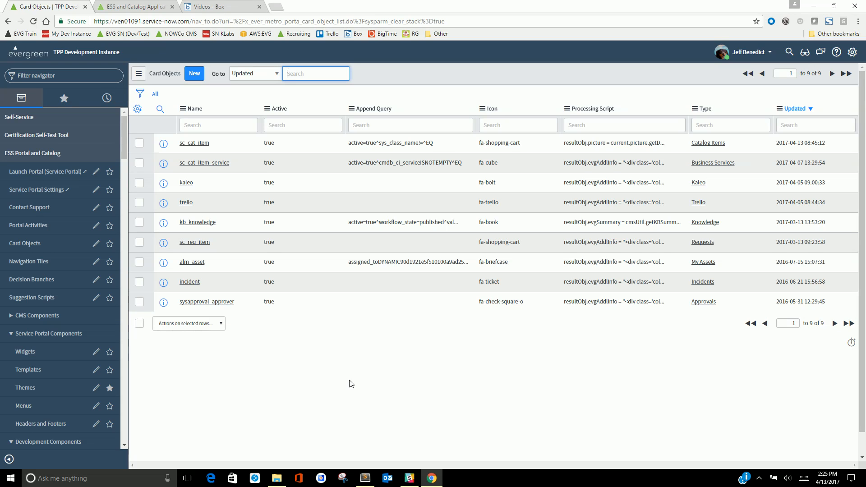
pyautogui.moveTo(185, 183)
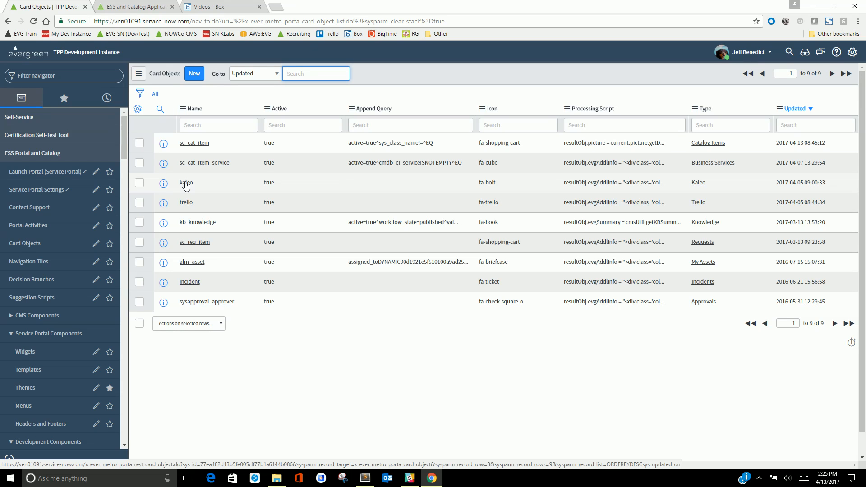
# Open the kaleo card object and highlight its query parameter and endpoint script lines
pyautogui.click(186, 183)
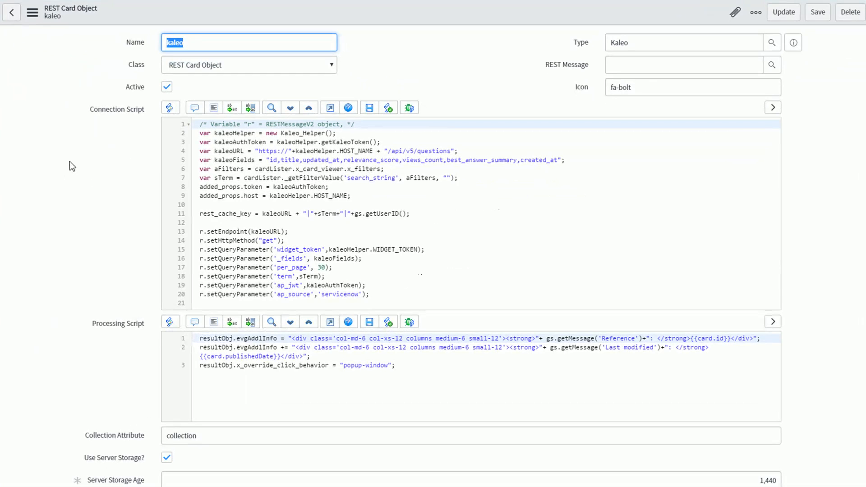
pyautogui.moveTo(272, 107)
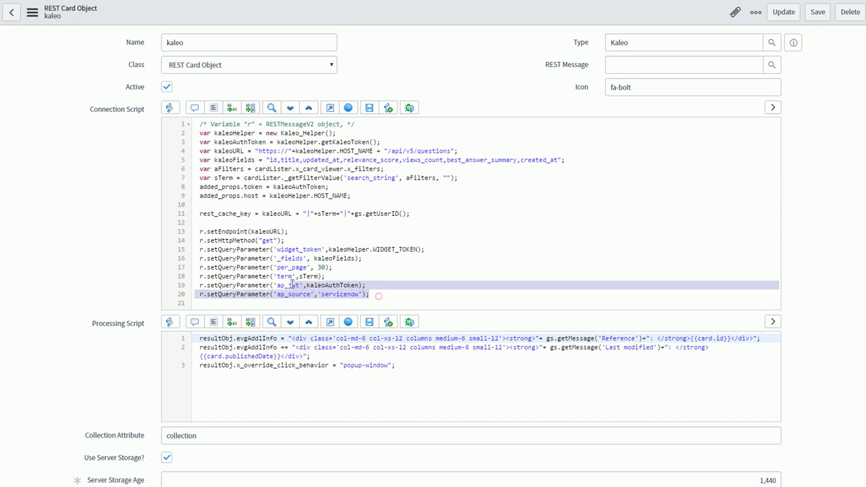
pyautogui.click(234, 240)
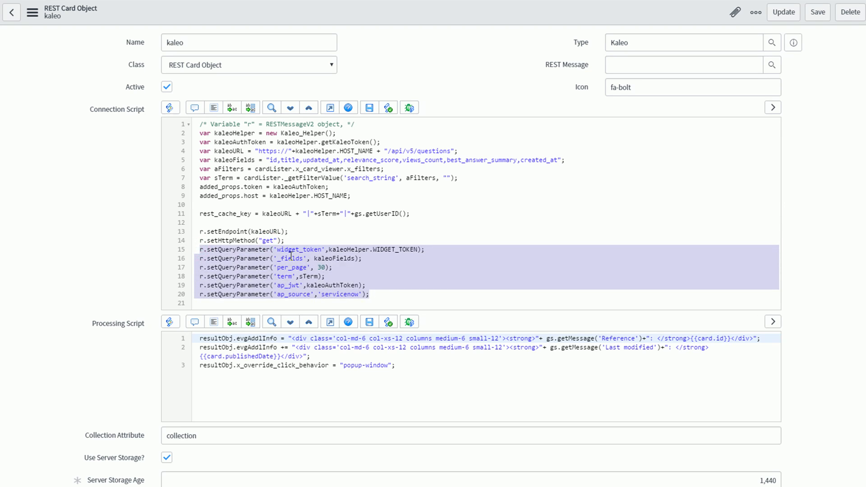
pyautogui.click(291, 258)
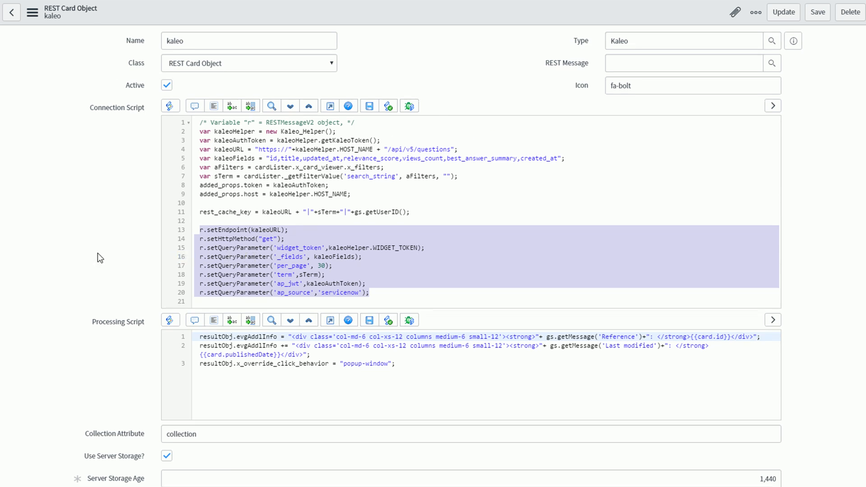
pyautogui.scroll(-3)
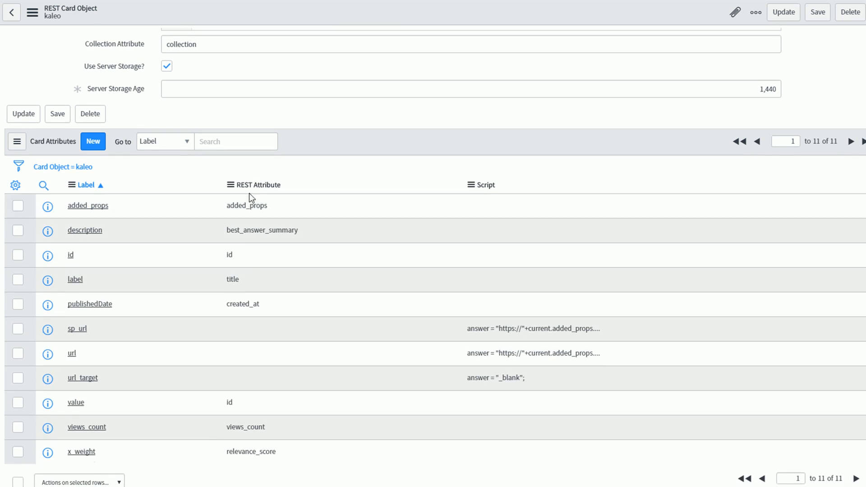
pyautogui.doubleClick(261, 230)
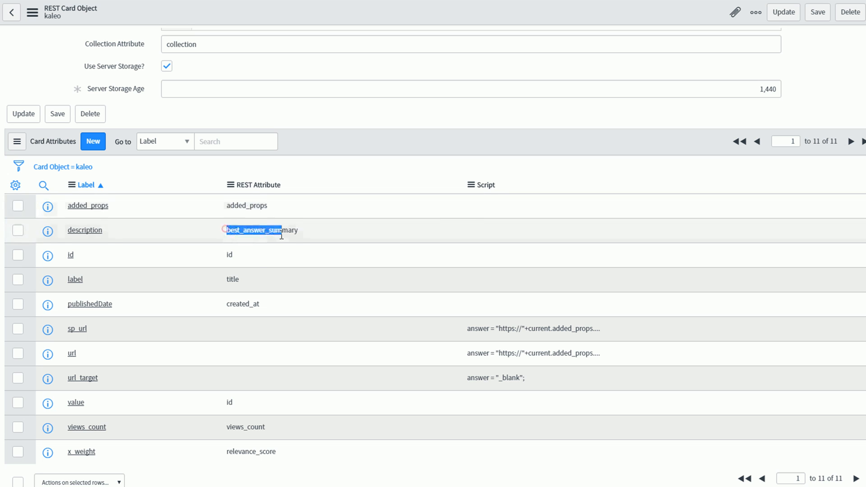
pyautogui.doubleClick(255, 231)
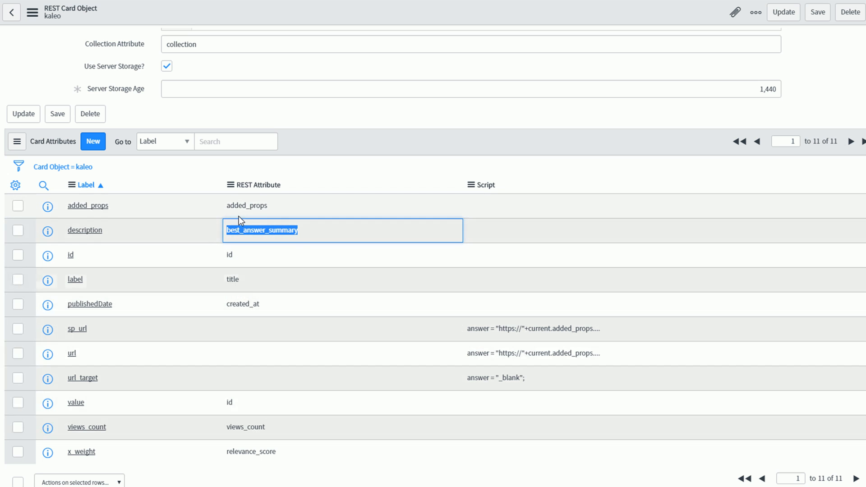
pyautogui.moveTo(262, 462)
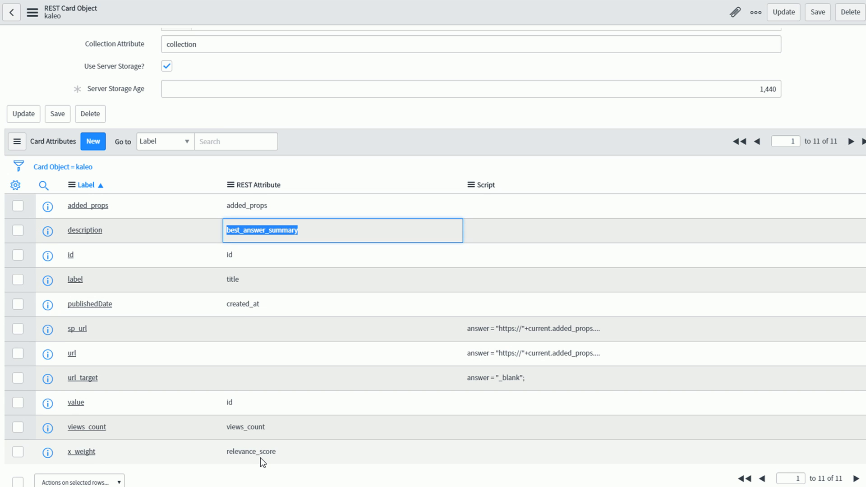
pyautogui.moveTo(112, 324)
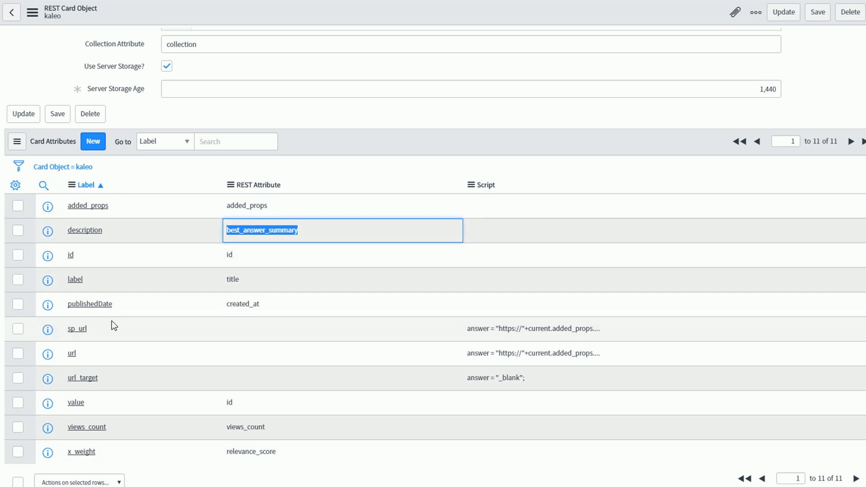
pyautogui.moveTo(99, 333)
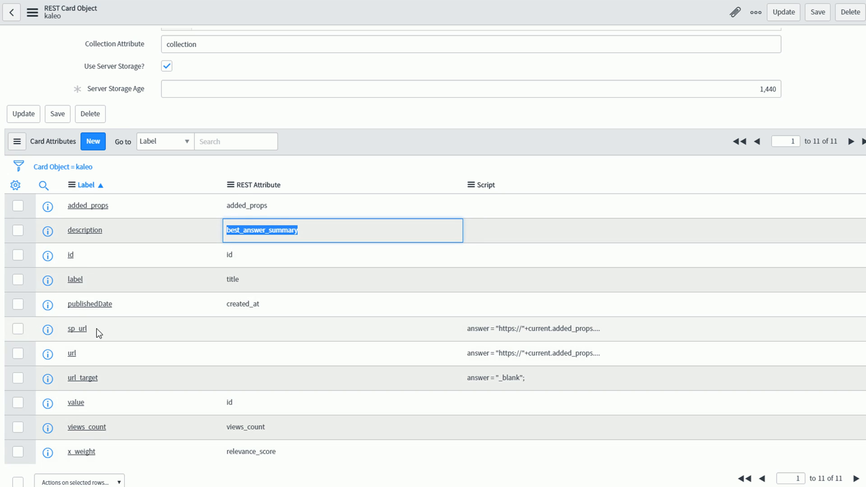
pyautogui.moveTo(546, 330)
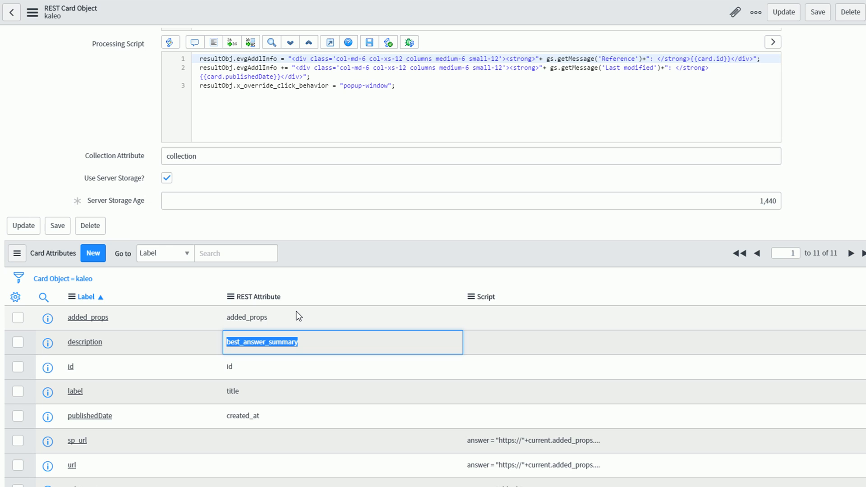
pyautogui.moveTo(226, 143)
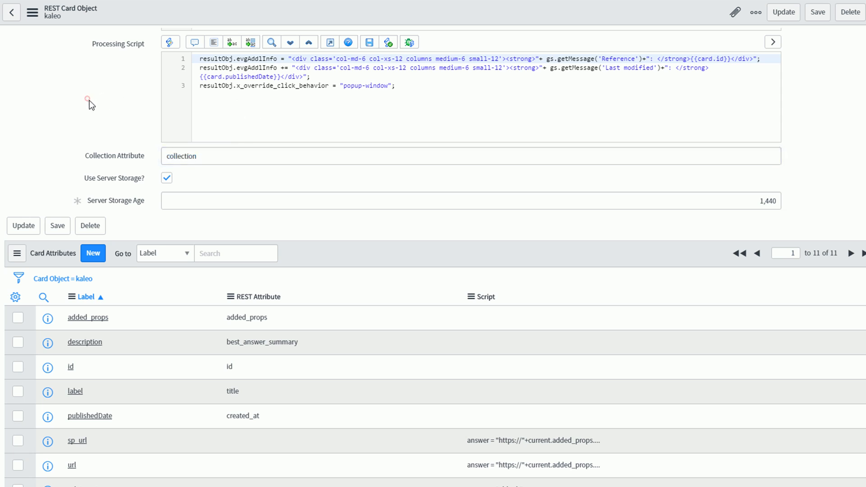
pyautogui.scroll(3)
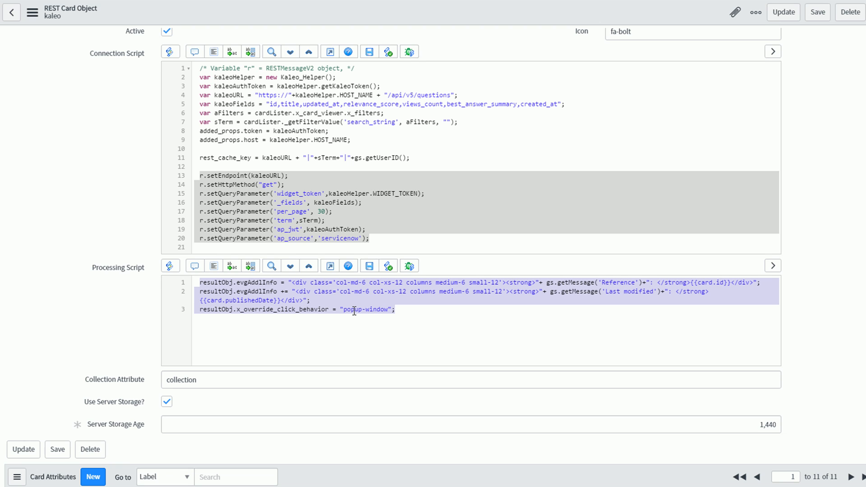
pyautogui.scroll(3)
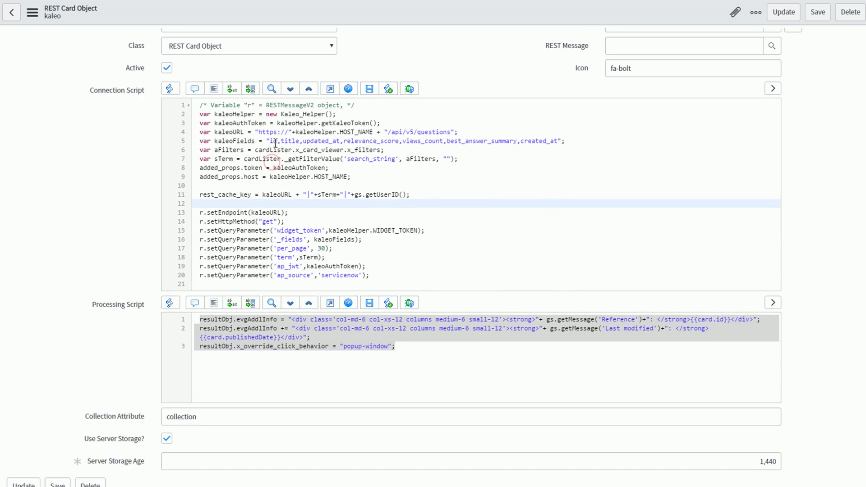
pyautogui.scroll(3)
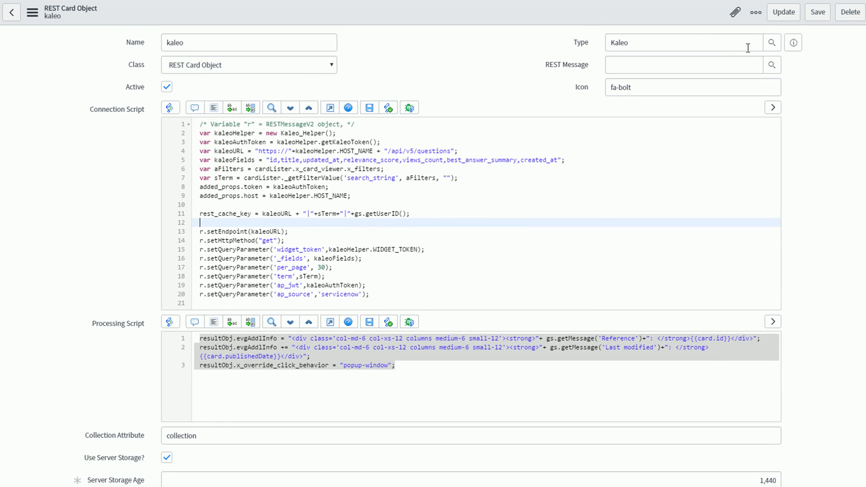
pyautogui.click(793, 43)
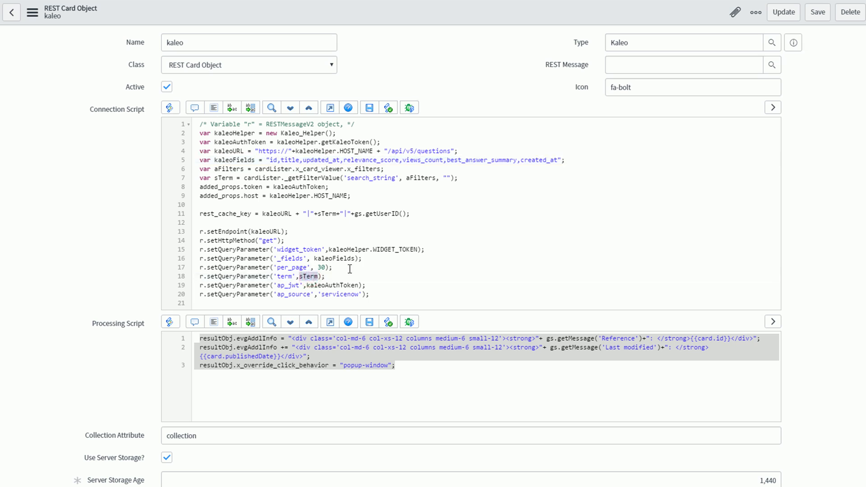
pyautogui.moveTo(282, 169)
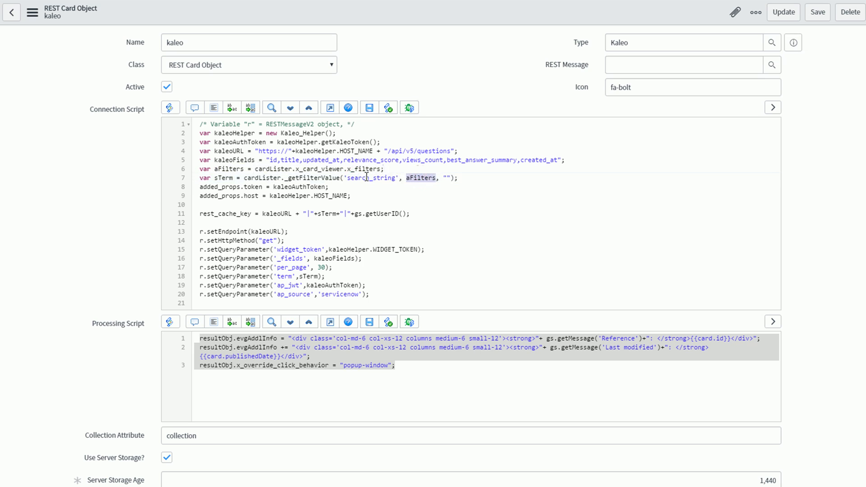
pyautogui.doubleClick(371, 178)
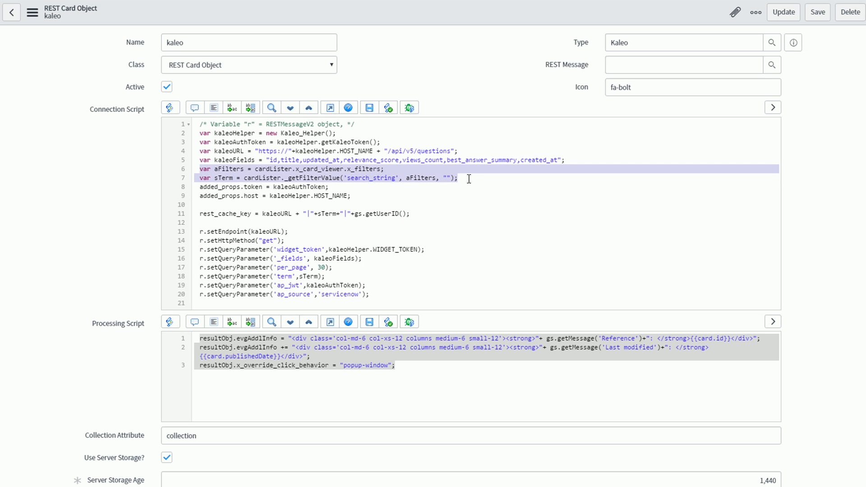
pyautogui.moveTo(426, 181)
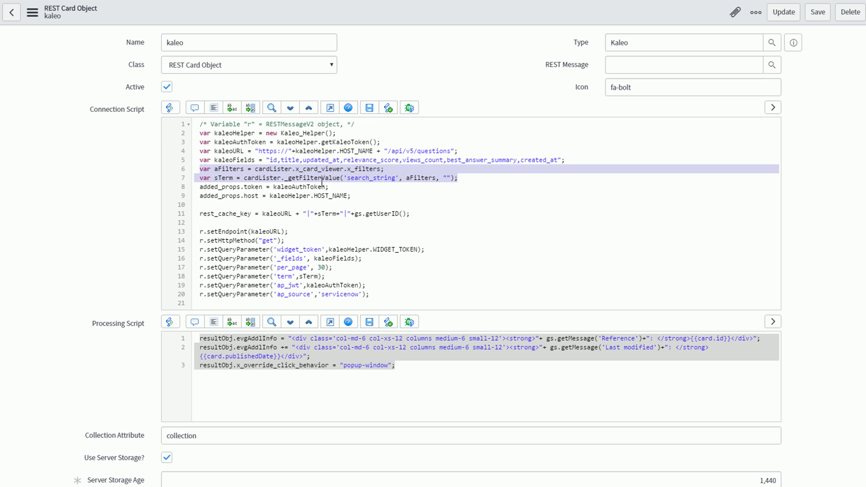
pyautogui.moveTo(242, 134)
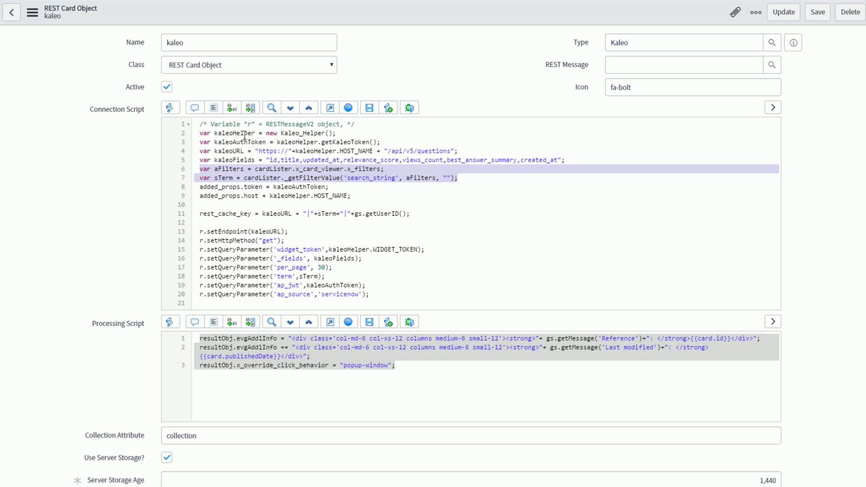
pyautogui.click(344, 142)
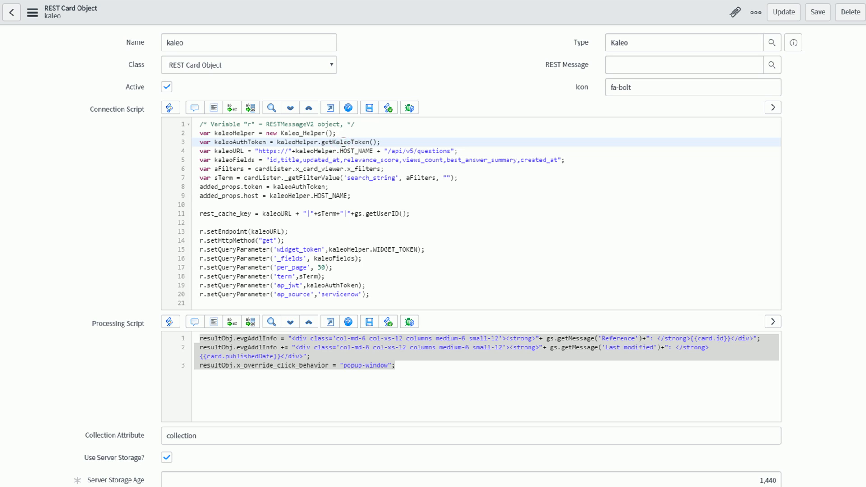
pyautogui.click(279, 150)
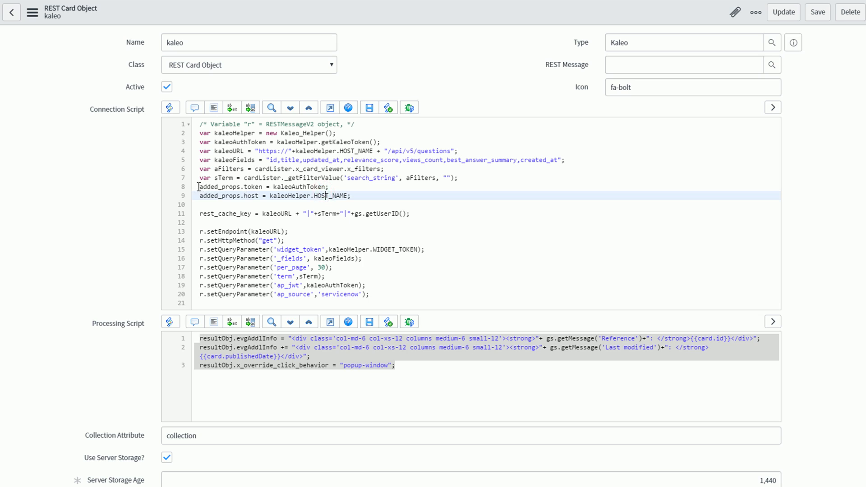
pyautogui.moveTo(257, 187)
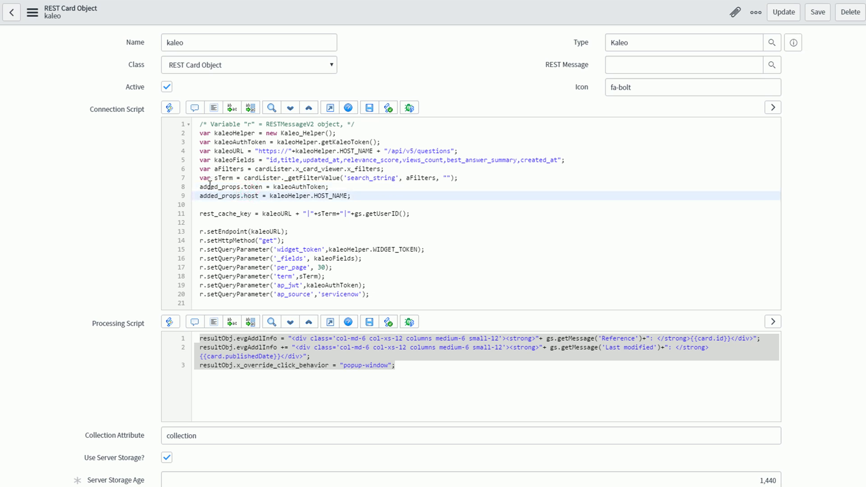
pyautogui.doubleClick(217, 187)
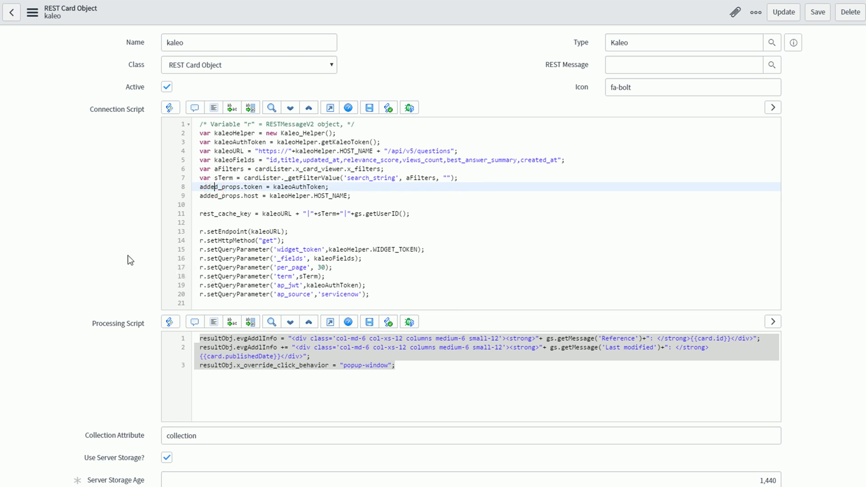
pyautogui.scroll(-3)
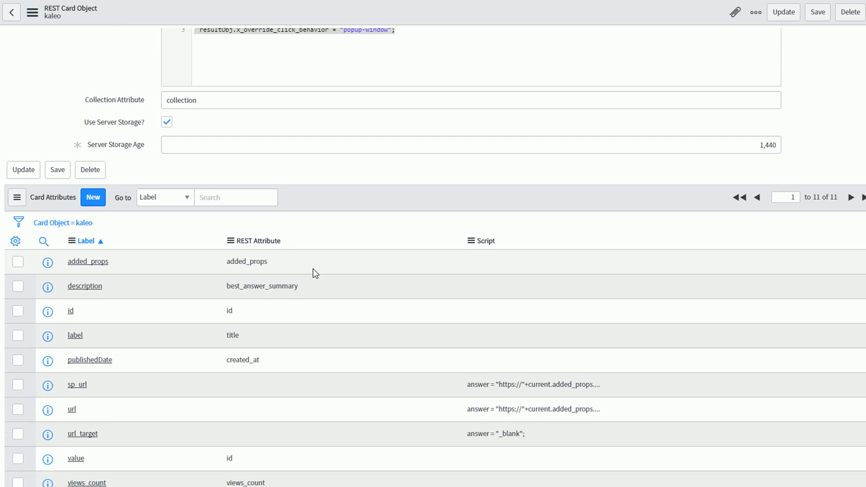
pyautogui.moveTo(317, 395)
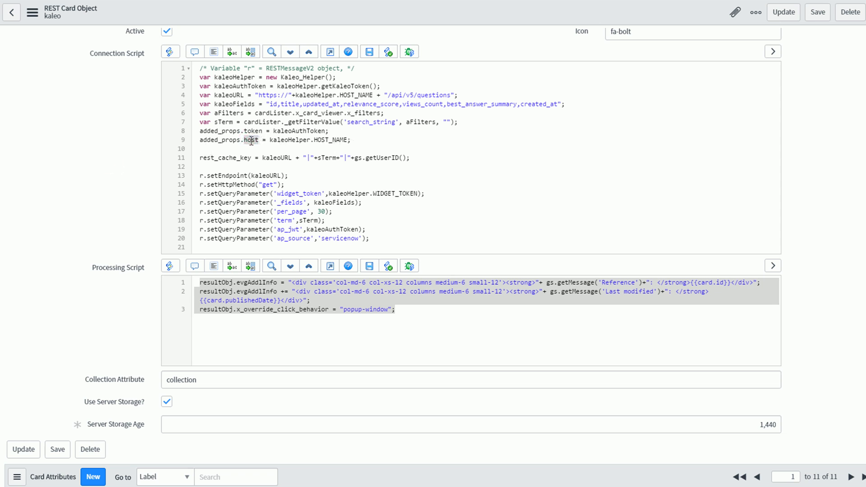
pyautogui.scroll(-3)
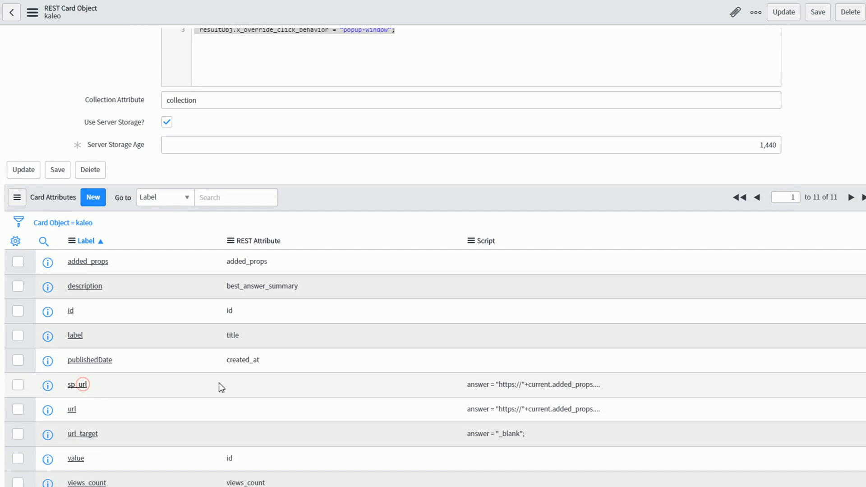
# Open the sp_url card attribute record from kaleo's Card Attributes list
pyautogui.click(75, 385)
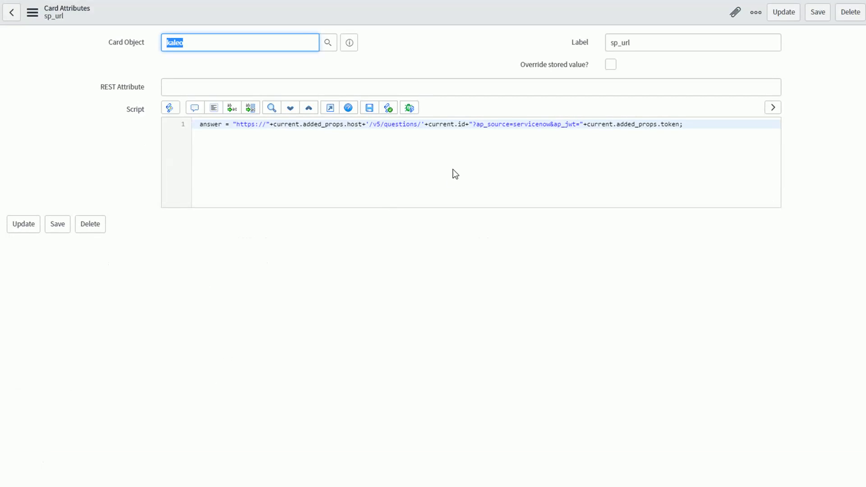
pyautogui.click(450, 124)
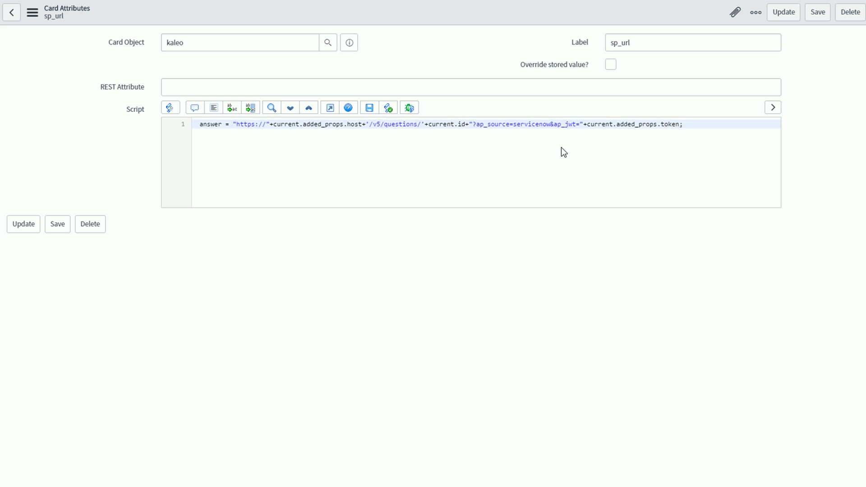
pyautogui.moveTo(11, 11)
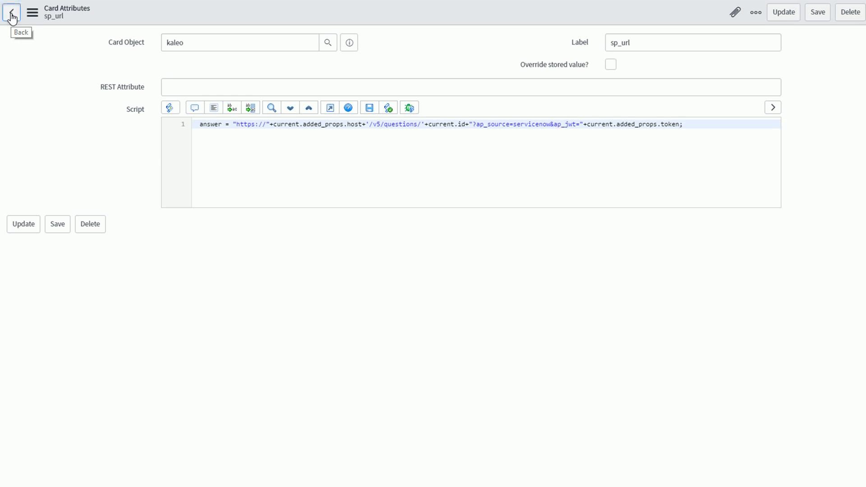
pyautogui.click(10, 12)
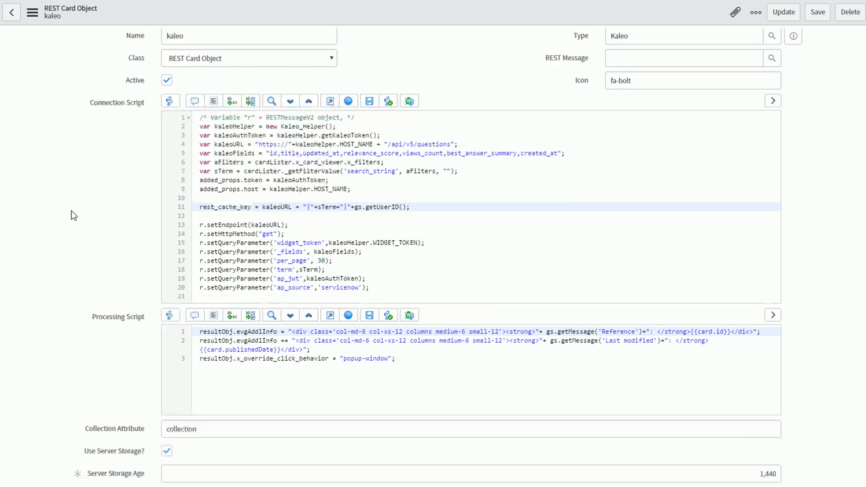
pyautogui.scroll(-3)
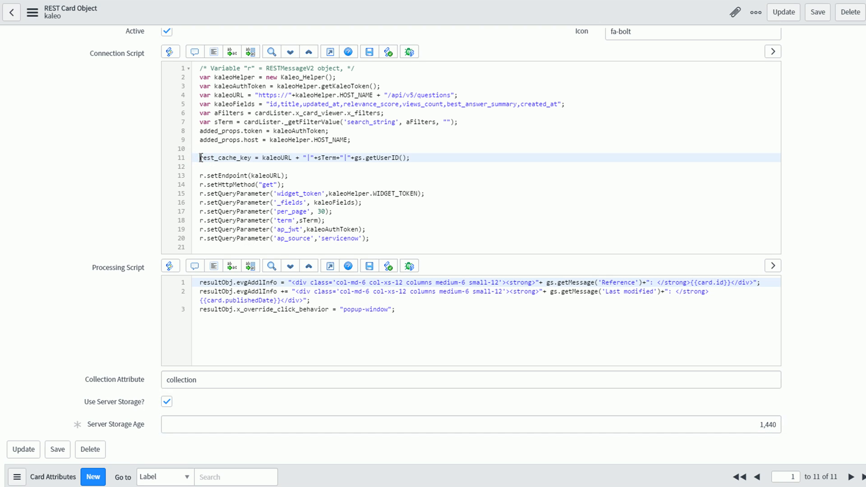
pyautogui.press('Delete')
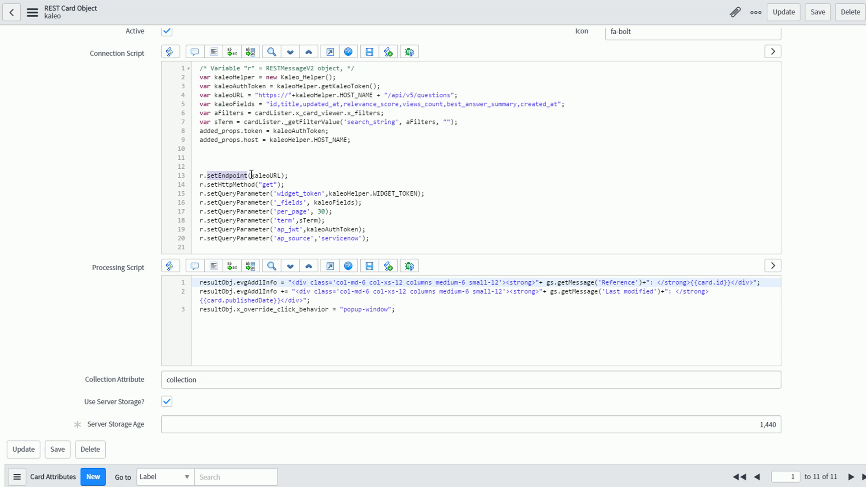
pyautogui.click(224, 158)
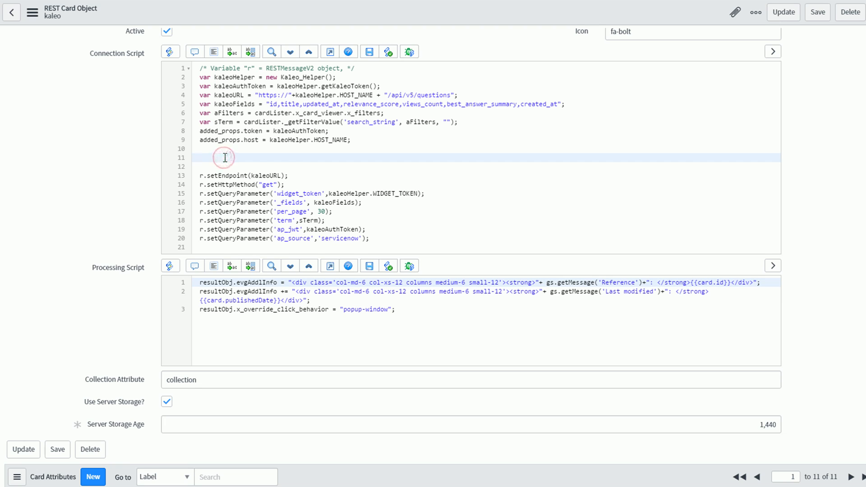
pyautogui.write('rest_cache_key = kaleoURL + "|"+sTerm+"|"+gs.getUserID();')
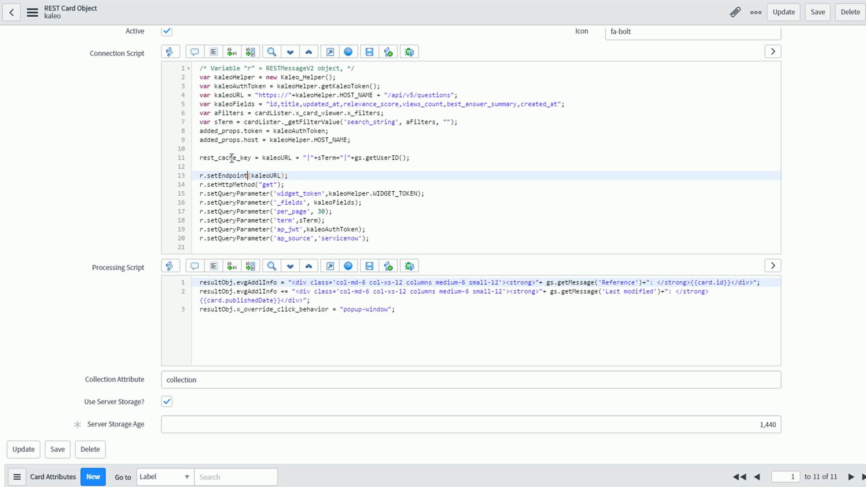
pyautogui.doubleClick(224, 157)
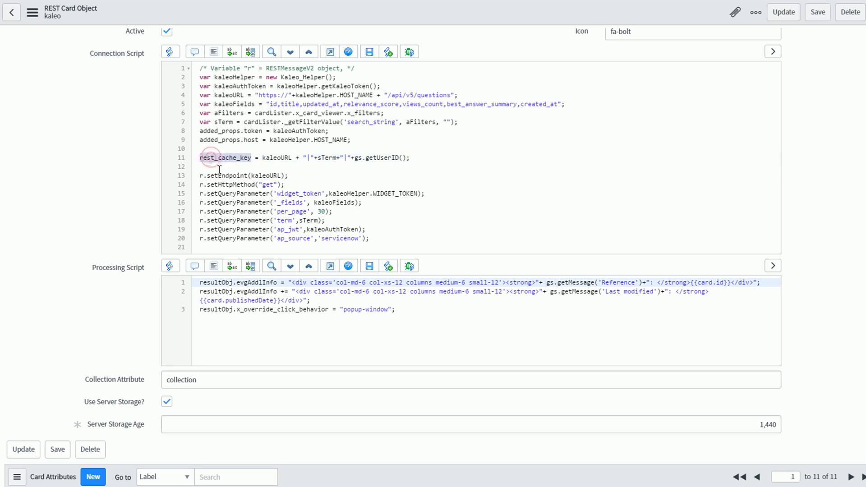
pyautogui.scroll(3)
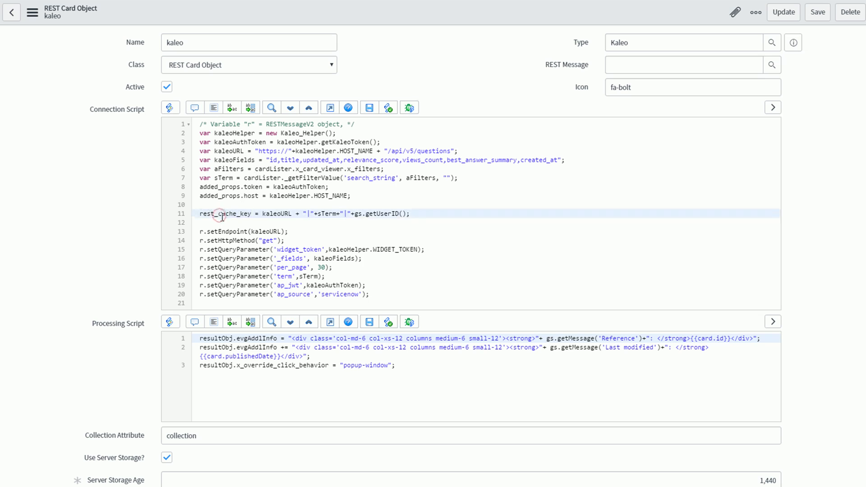
pyautogui.doubleClick(222, 214)
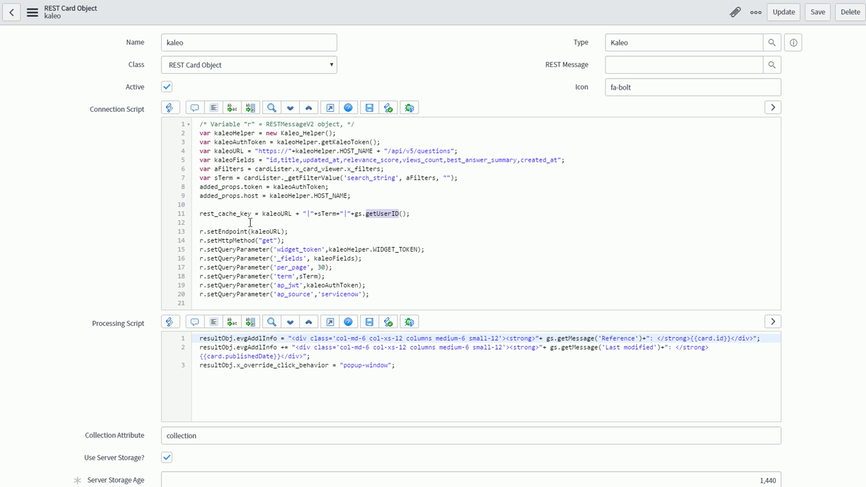
pyautogui.moveTo(113, 186)
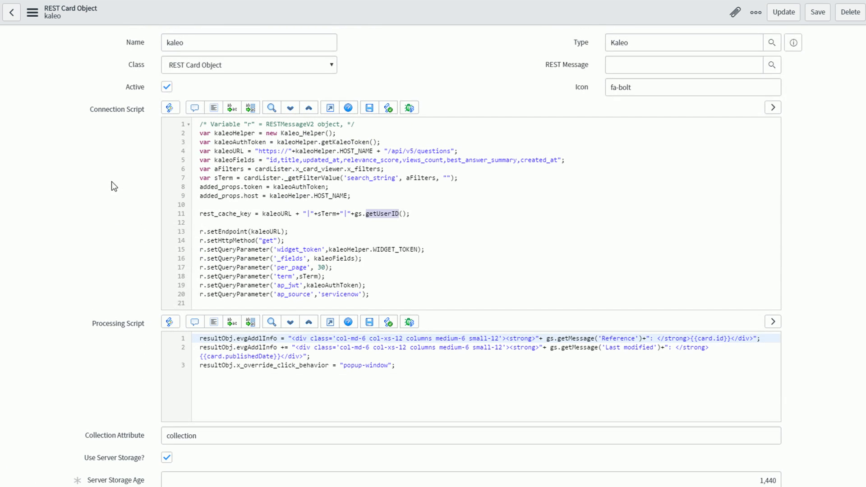
pyautogui.moveTo(606, 101)
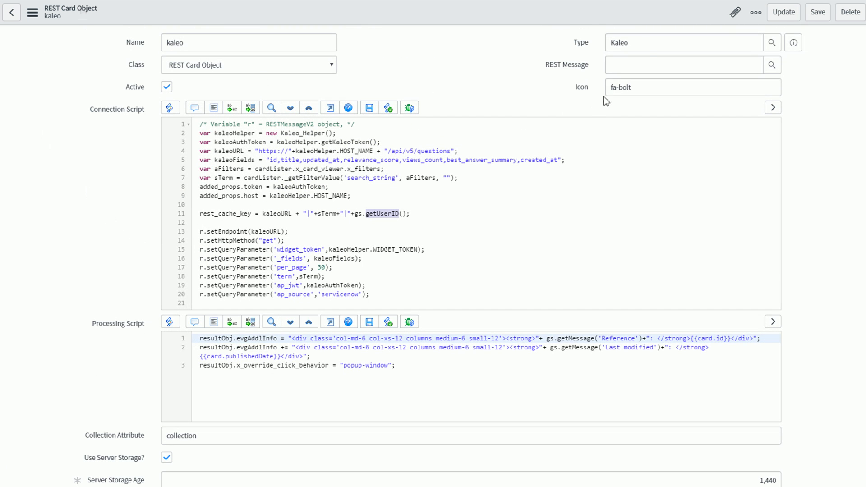
pyautogui.moveTo(518, 59)
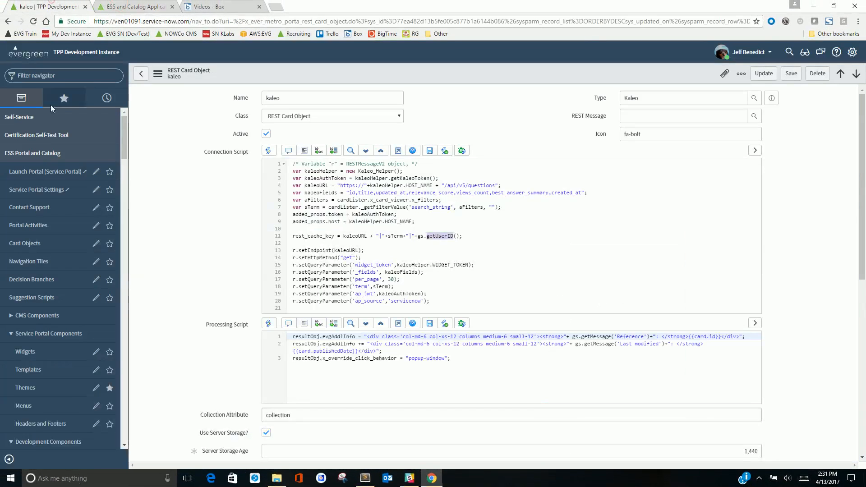
pyautogui.moveTo(39, 189)
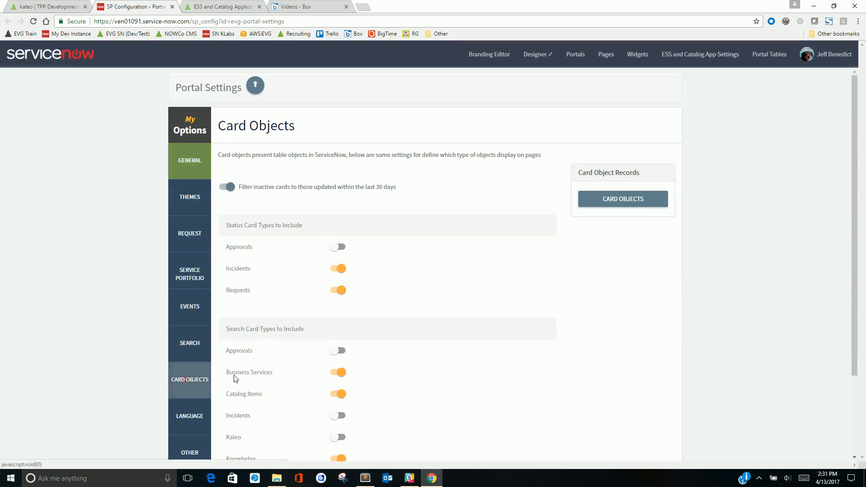
# Scroll the Card Objects settings around the Search Card Types to Include section
pyautogui.scroll(-3)
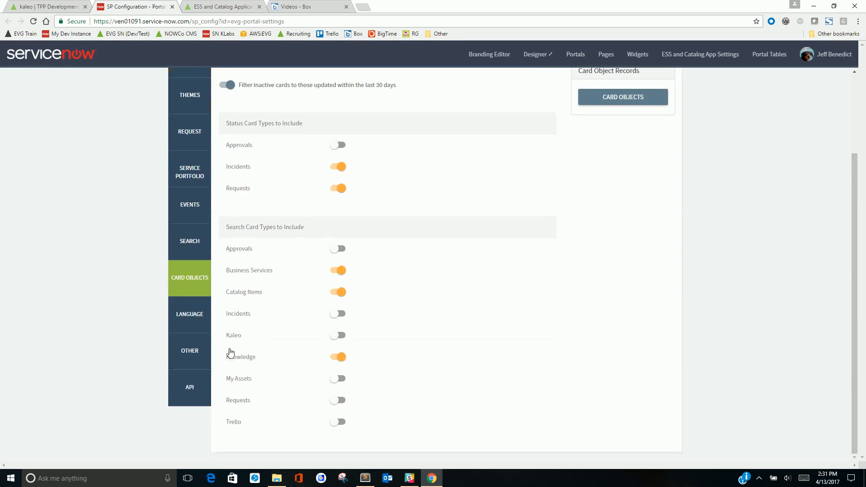
pyautogui.scroll(3)
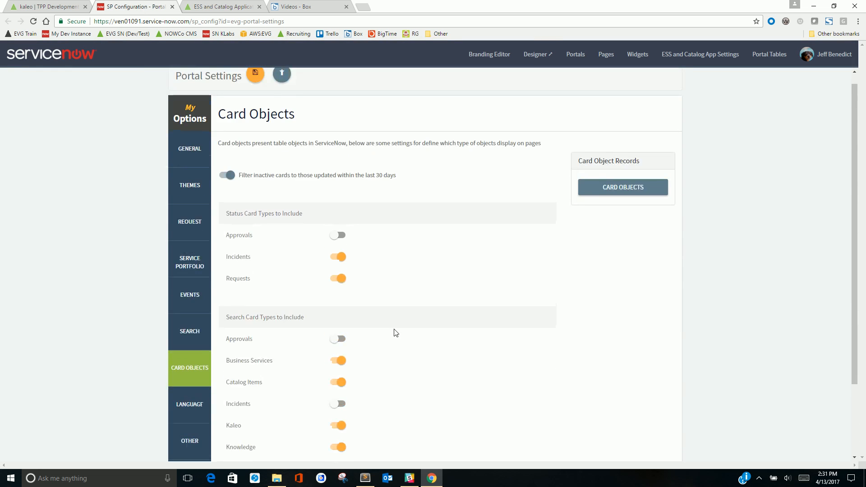
pyautogui.scroll(3)
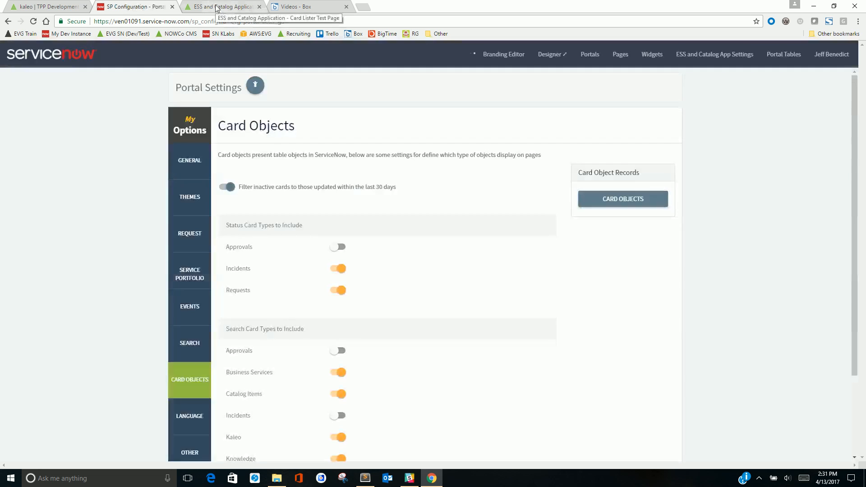
# Search the portal card lister test page for 'ipad' and show the full results
pyautogui.click(221, 7)
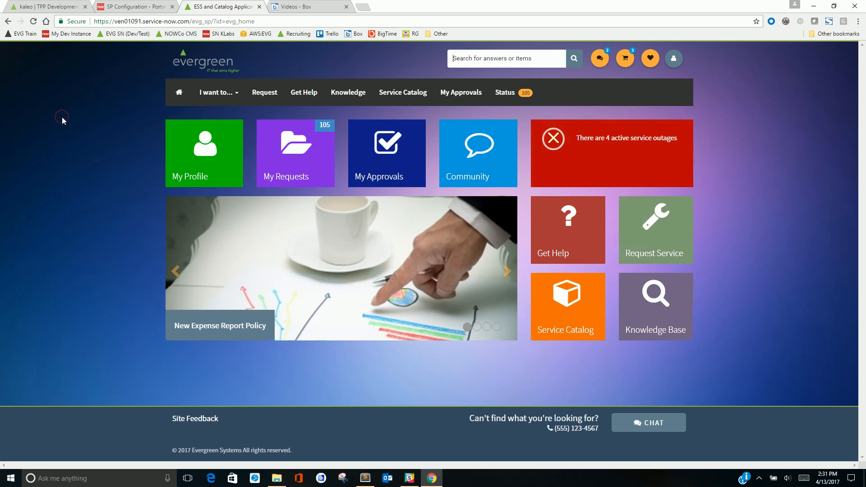
pyautogui.write('ipad')
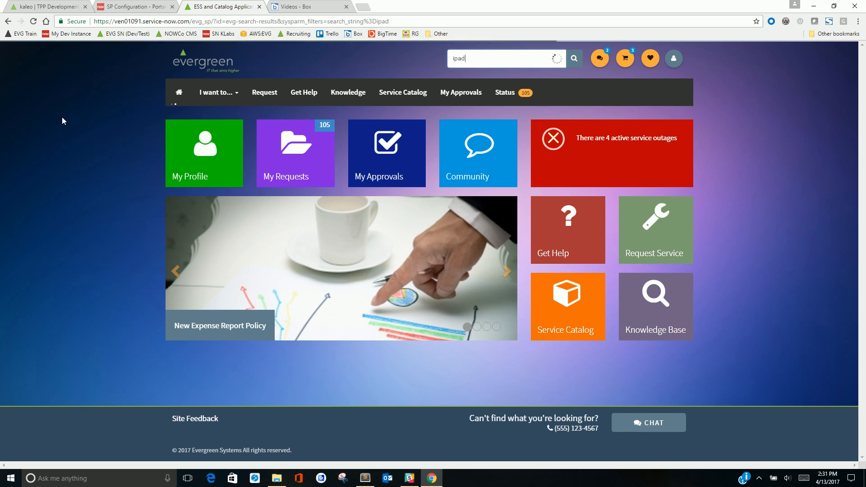
pyautogui.click(505, 57)
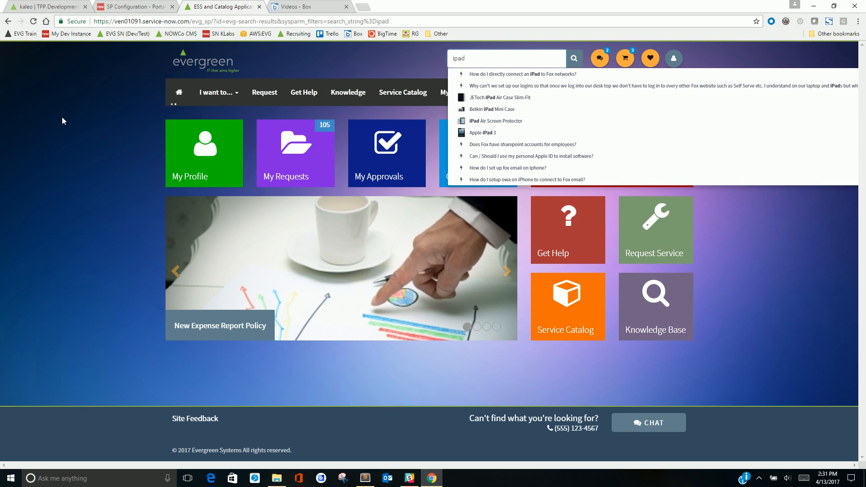
pyautogui.click(574, 58)
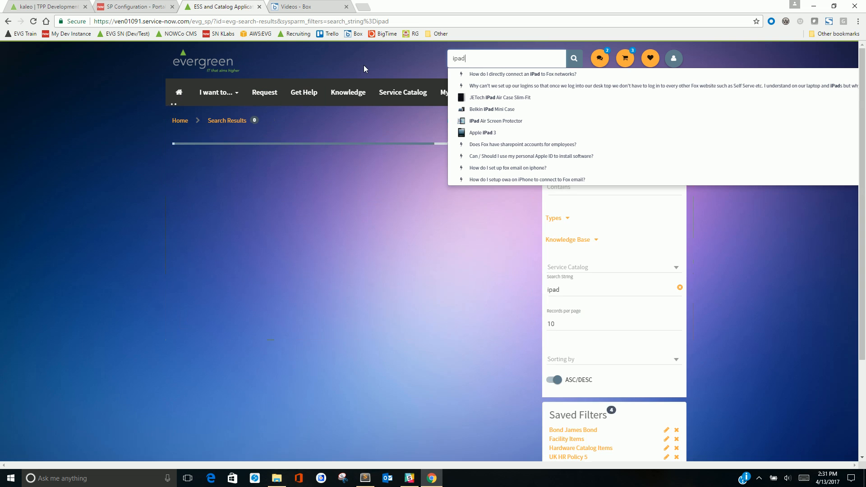
pyautogui.click(574, 57)
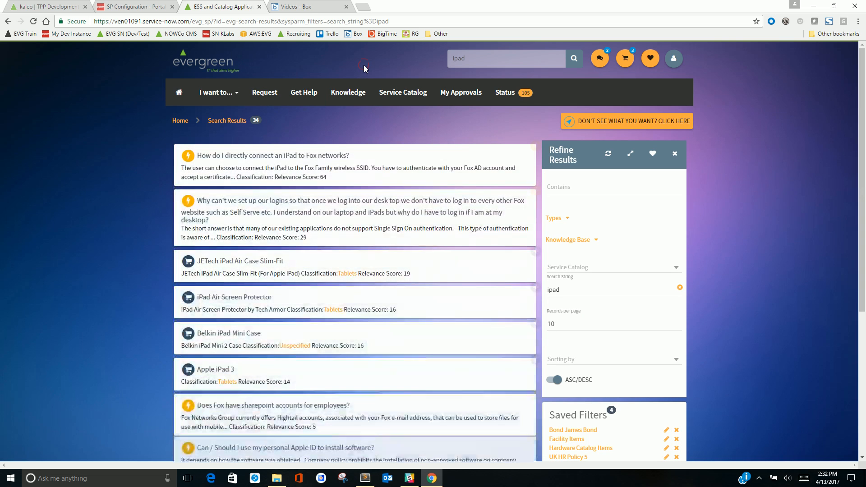
pyautogui.moveTo(193, 166)
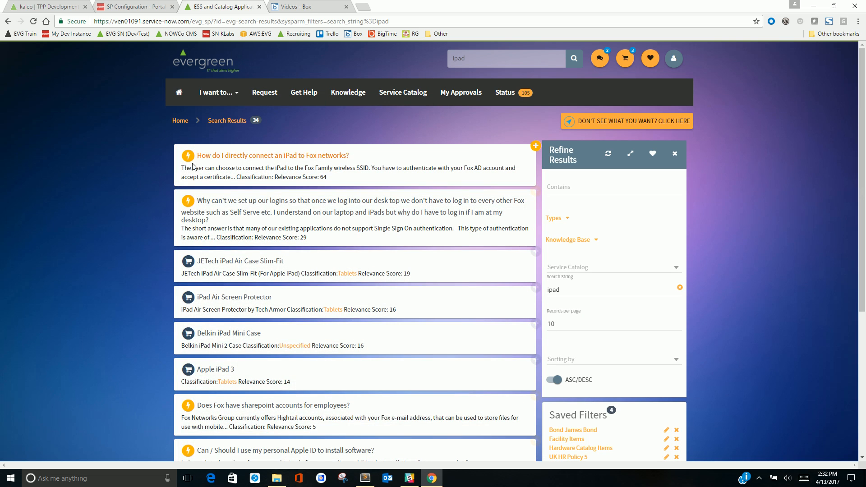
# Expand the result types list and the result cards to show their details
pyautogui.click(553, 218)
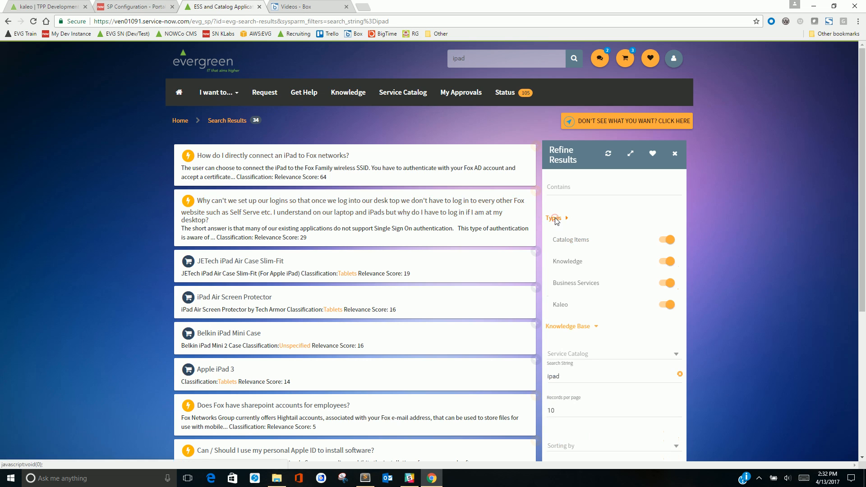
pyautogui.moveTo(572, 274)
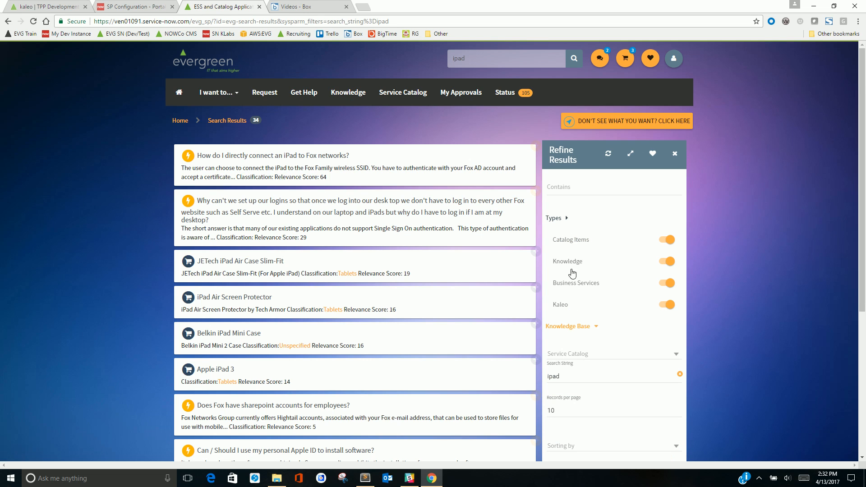
pyautogui.moveTo(560, 311)
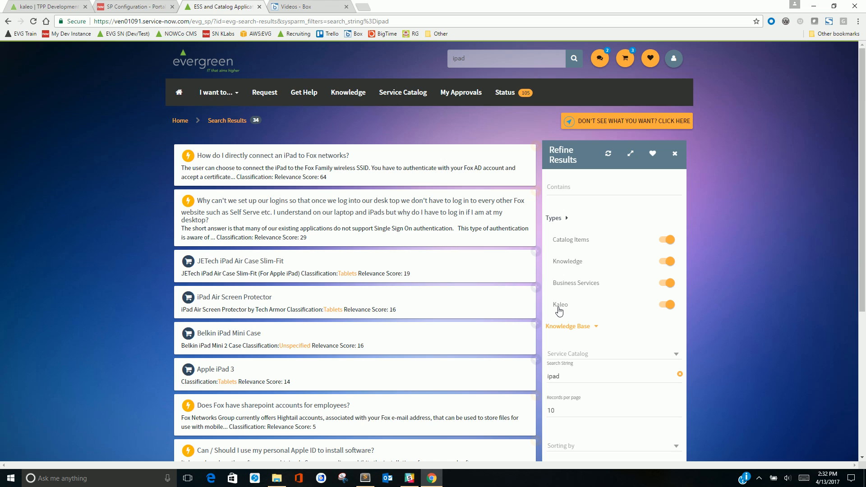
pyautogui.moveTo(245, 172)
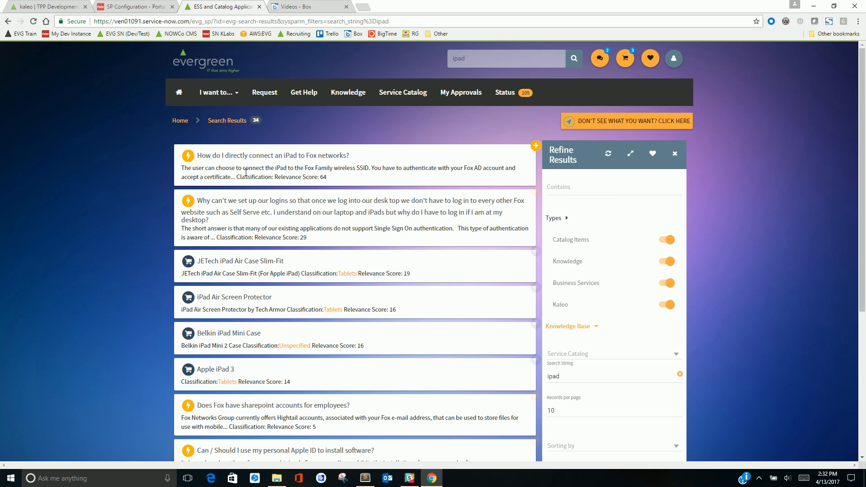
pyautogui.moveTo(247, 195)
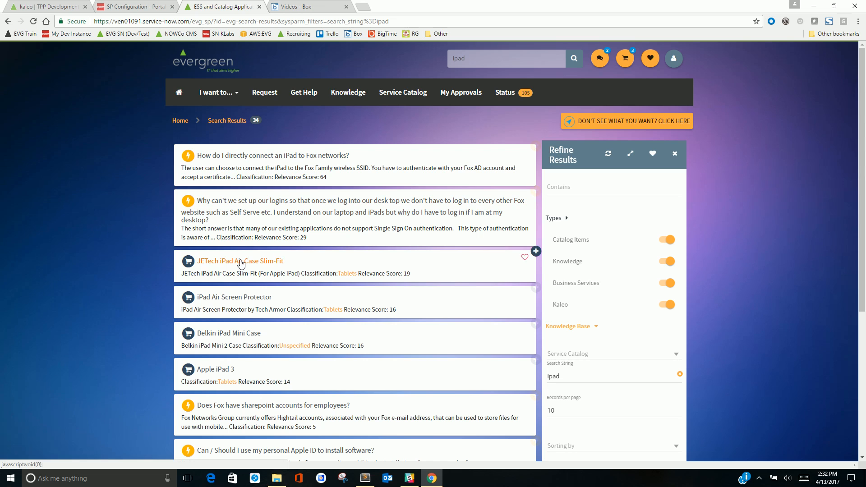
pyautogui.moveTo(577, 266)
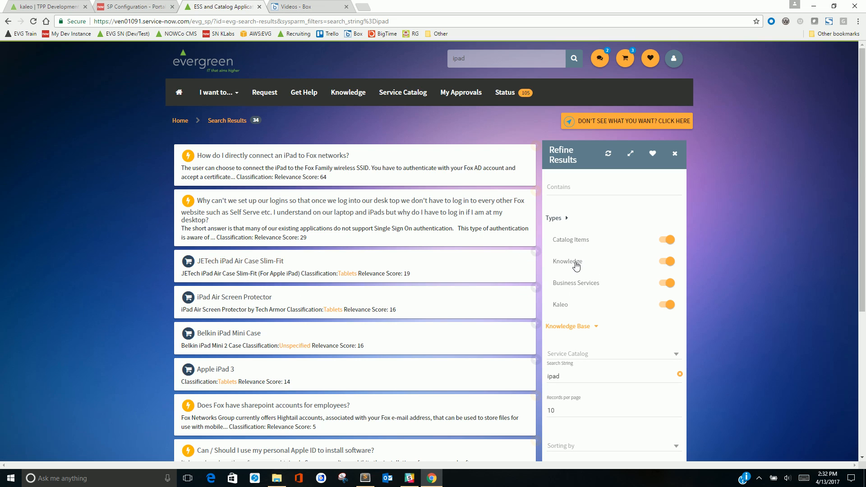
pyautogui.moveTo(565, 310)
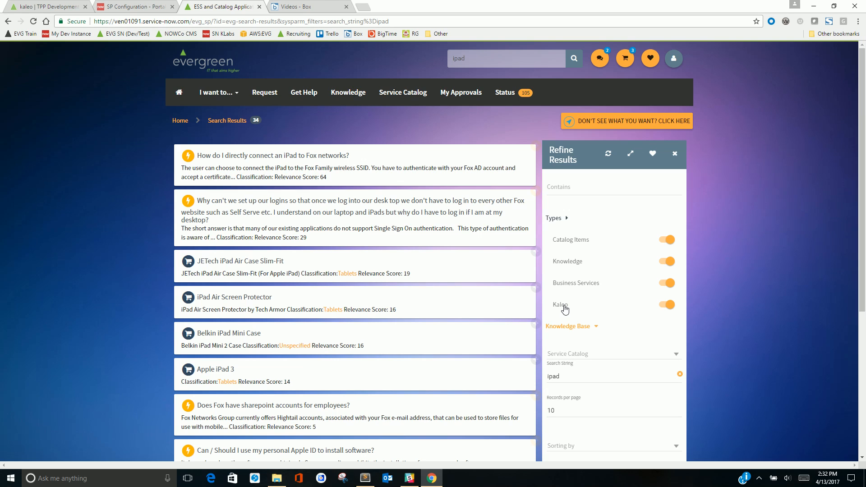
pyautogui.moveTo(603, 307)
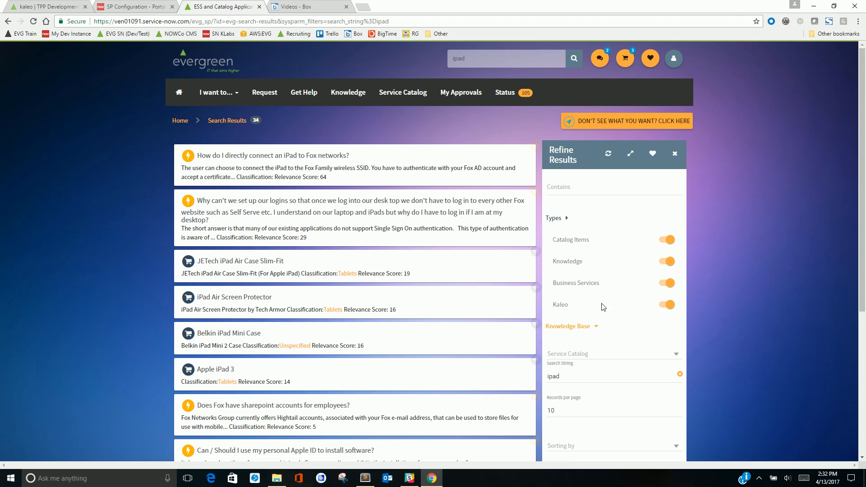
pyautogui.click(630, 154)
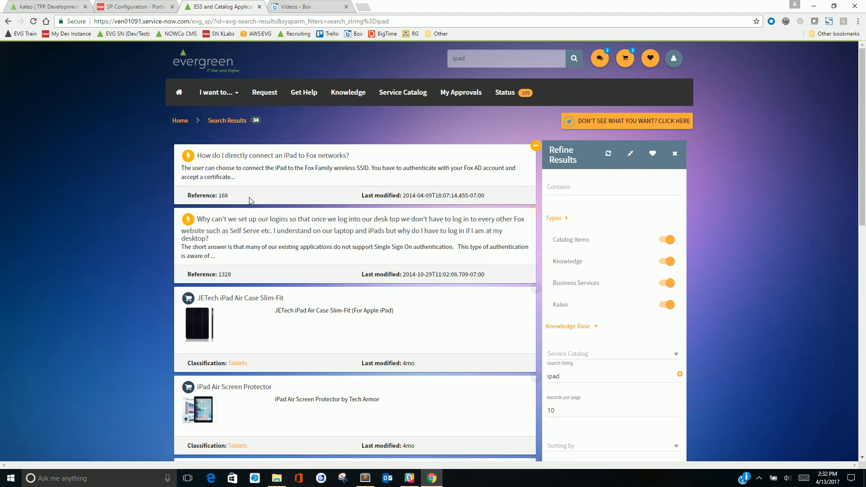
# Return to the kaleo record and edit x_weight's REST attribute to relevance_score
pyautogui.doubleClick(224, 195)
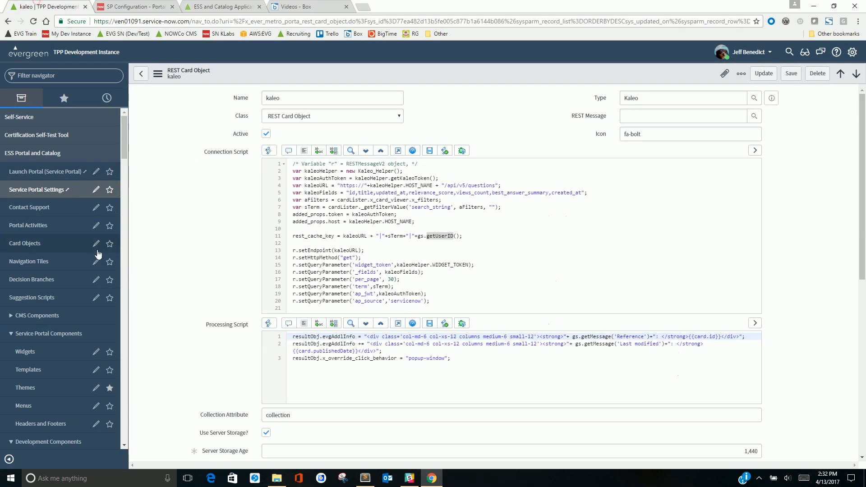
pyautogui.scroll(-3)
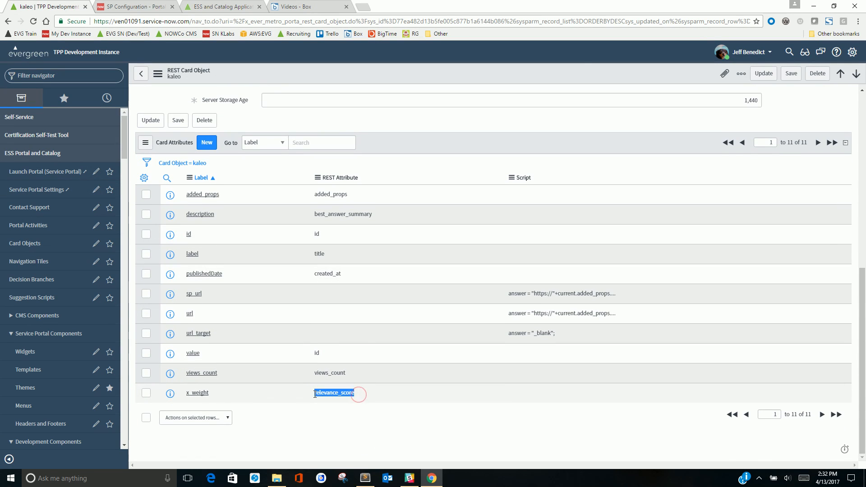
pyautogui.click(340, 393)
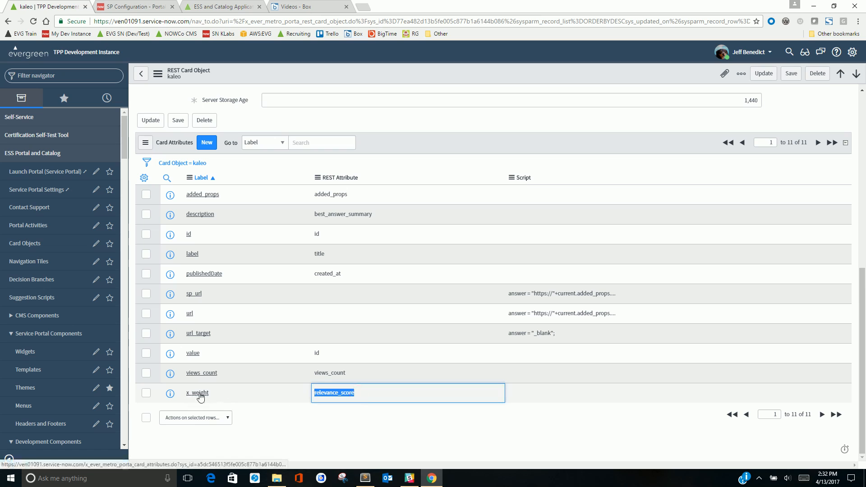
pyautogui.moveTo(197, 393)
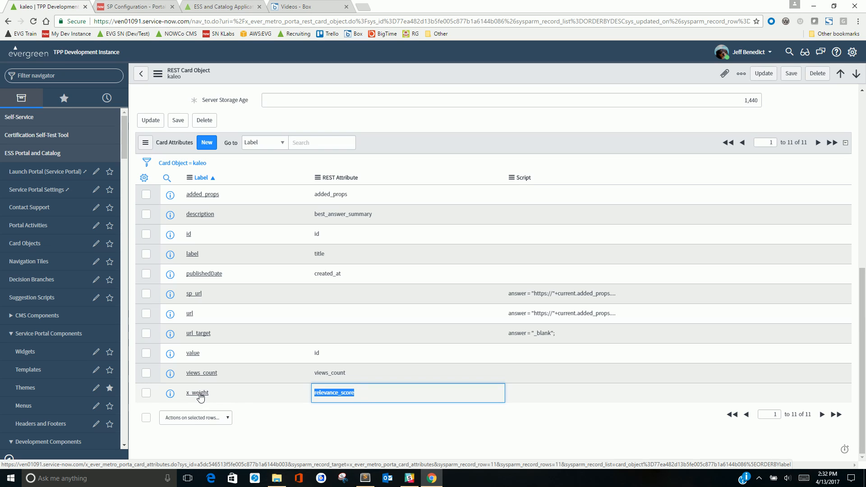
pyautogui.moveTo(359, 393)
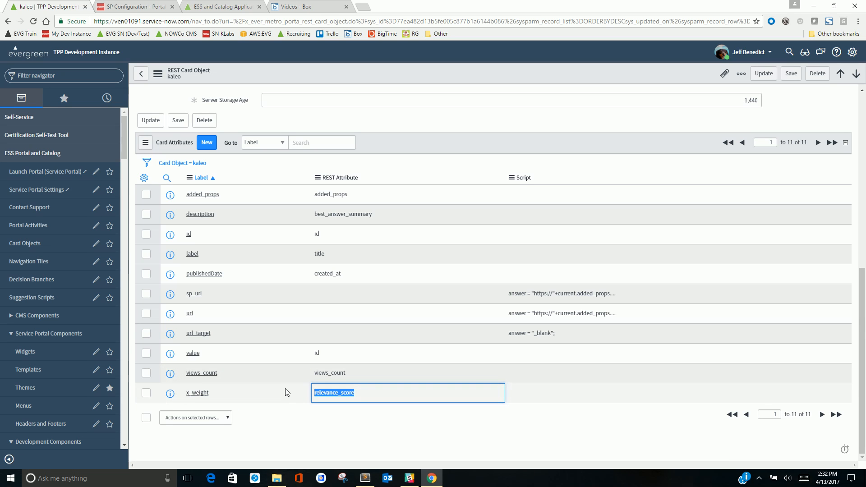
pyautogui.moveTo(216, 10)
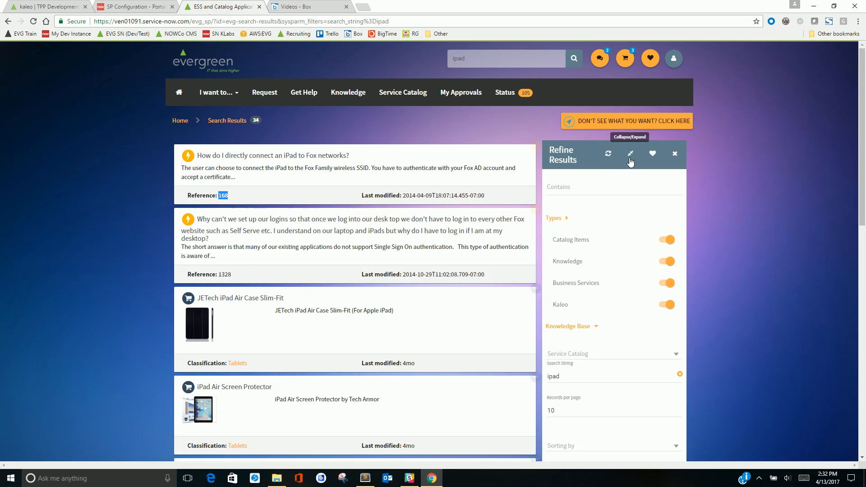
# Toggle Kaleo off and on, isolate it, then bring all result types back
pyautogui.click(667, 305)
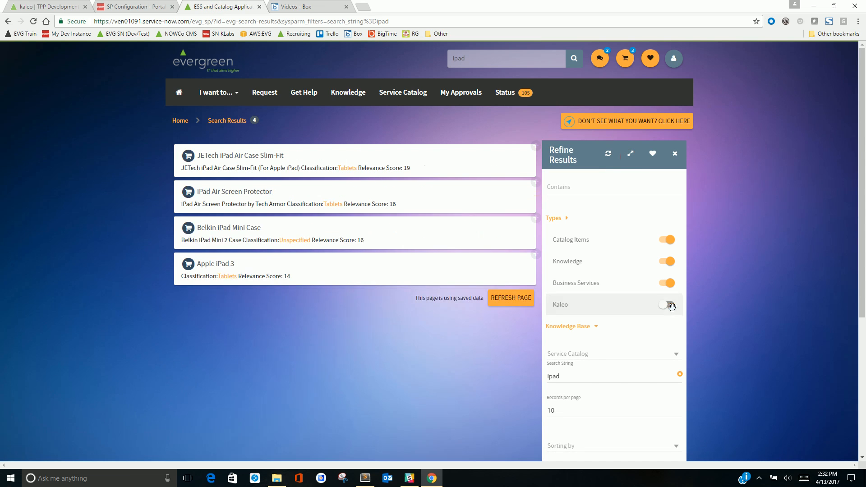
pyautogui.click(667, 304)
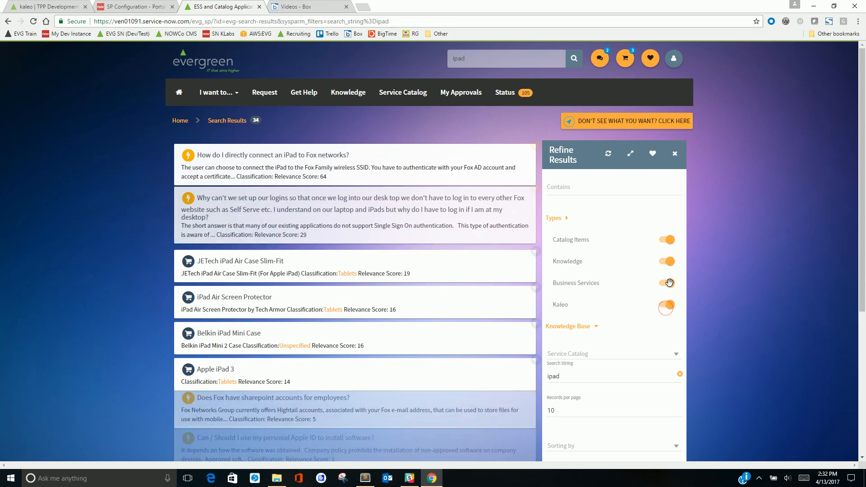
pyautogui.click(667, 240)
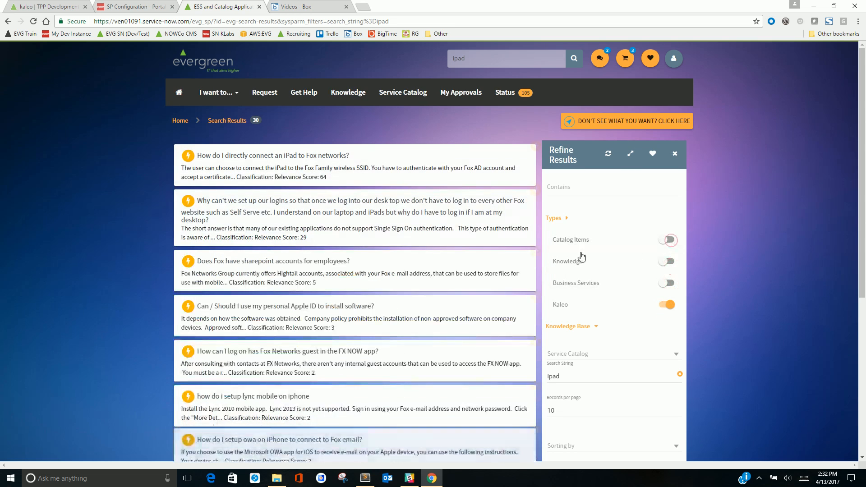
pyautogui.click(667, 240)
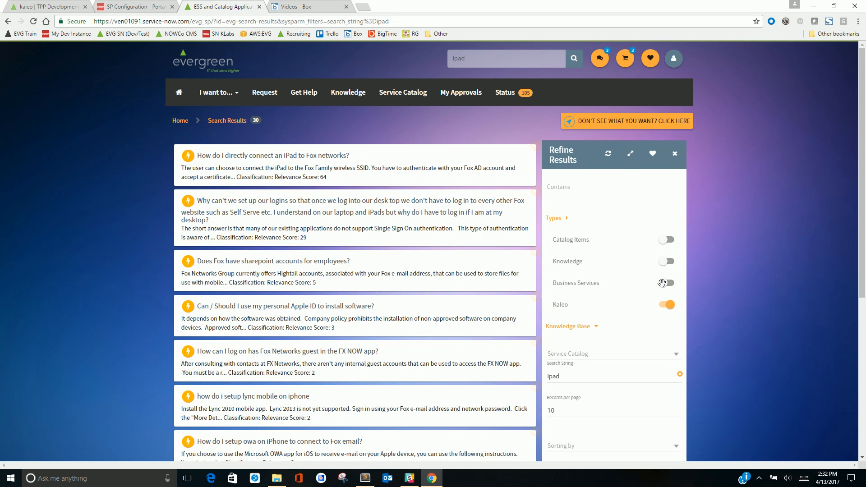
pyautogui.click(666, 240)
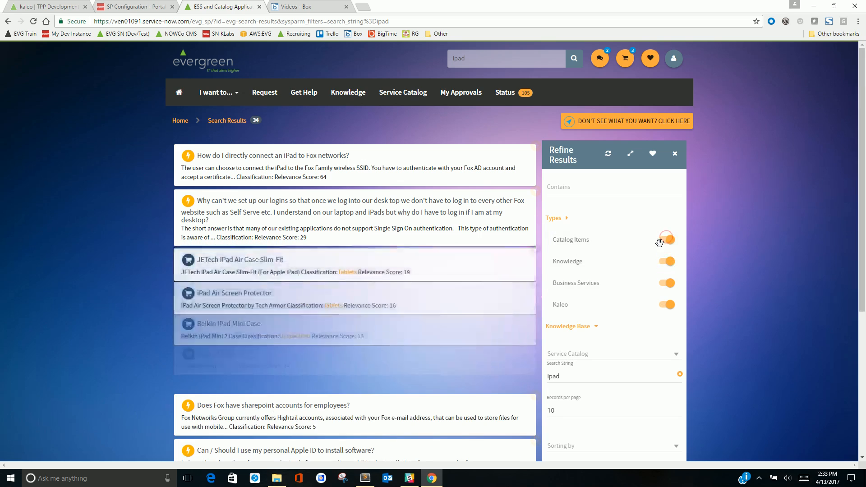
pyautogui.click(666, 240)
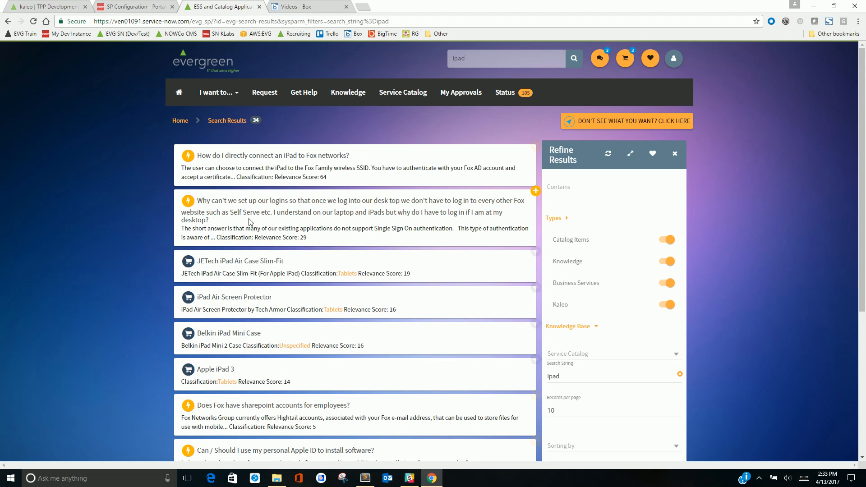
pyautogui.moveTo(230, 164)
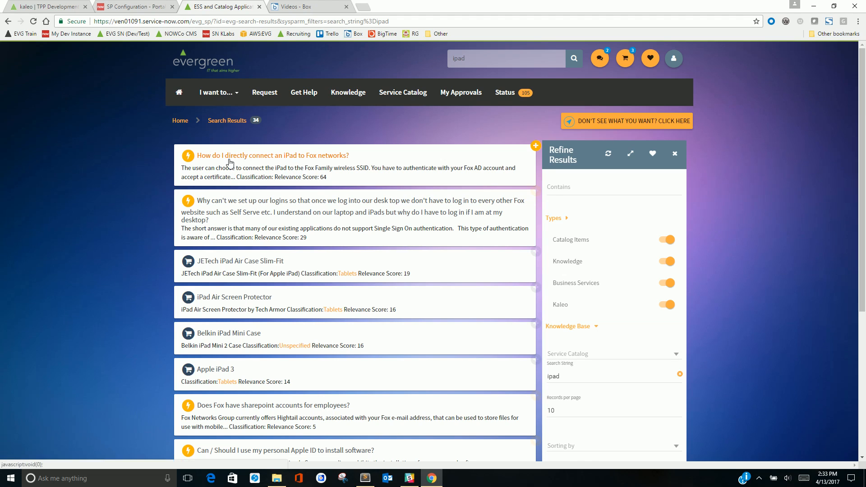
pyautogui.click(272, 155)
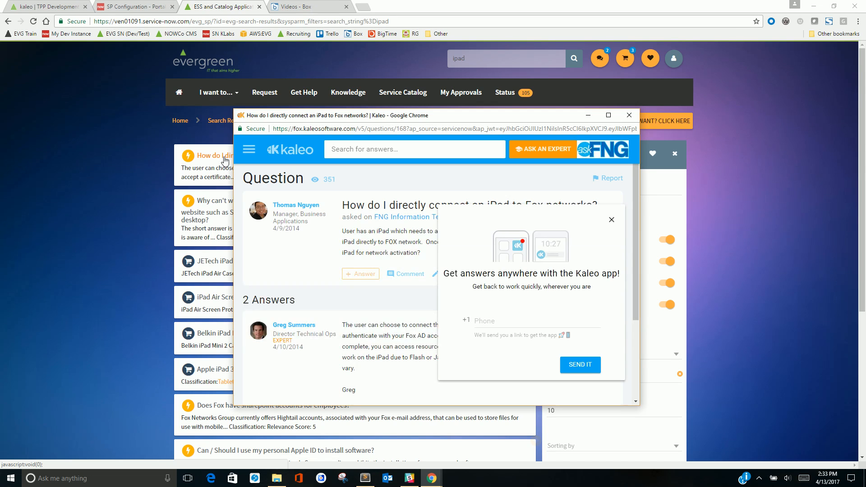
pyautogui.click(611, 219)
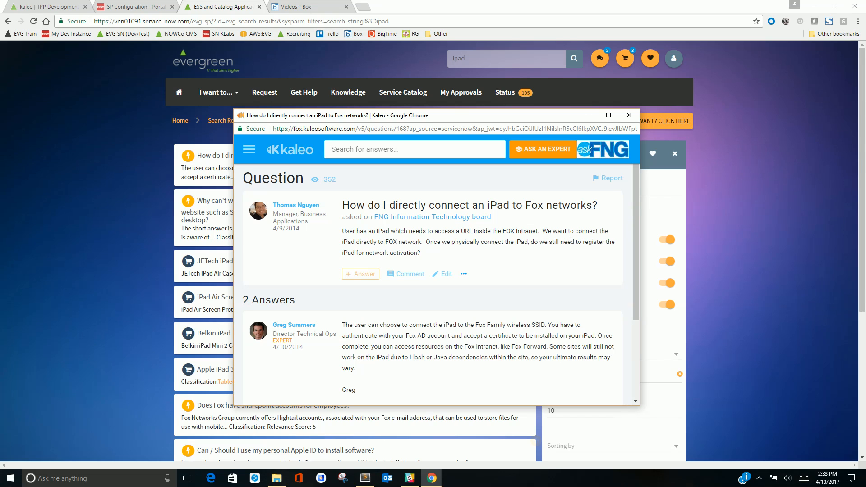
pyautogui.click(629, 114)
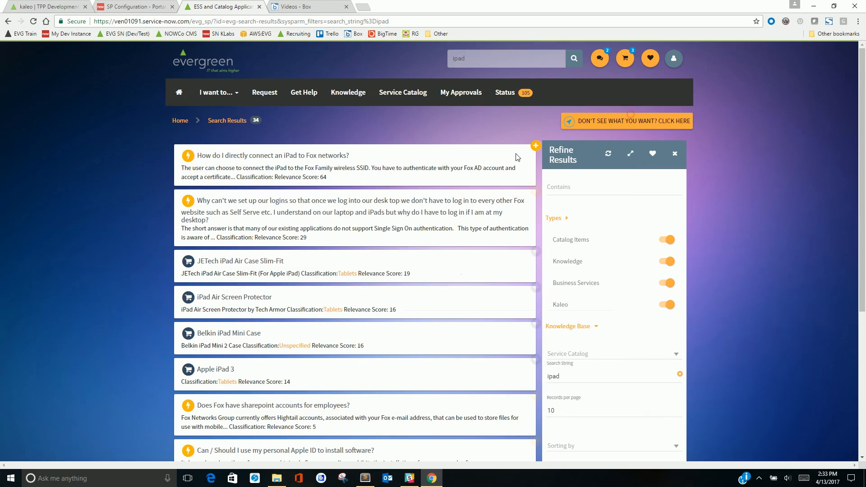
# Return to the Card Objects list and open the trello record
pyautogui.click(47, 7)
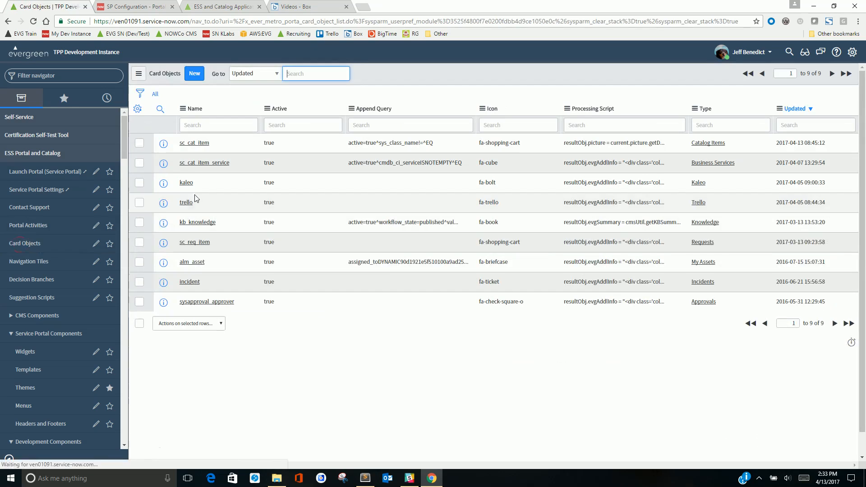
pyautogui.click(186, 202)
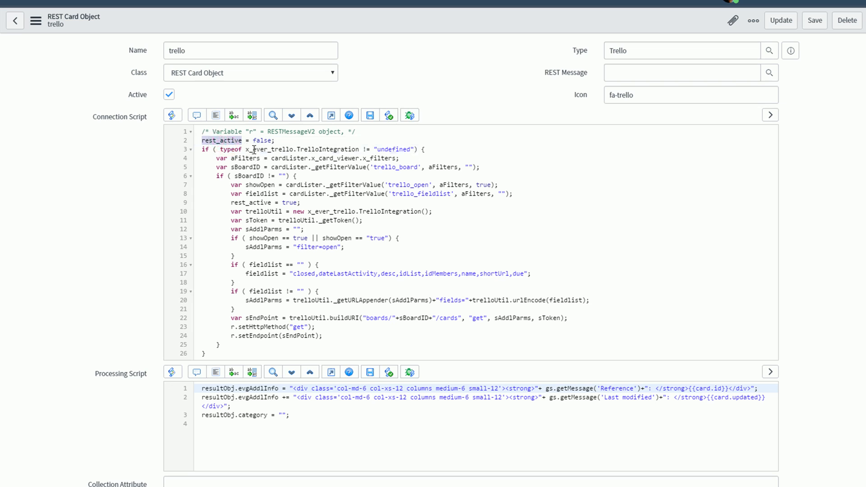
# Highlight rest_active in the trello connection script where it starts false and turns true
pyautogui.doubleClick(262, 141)
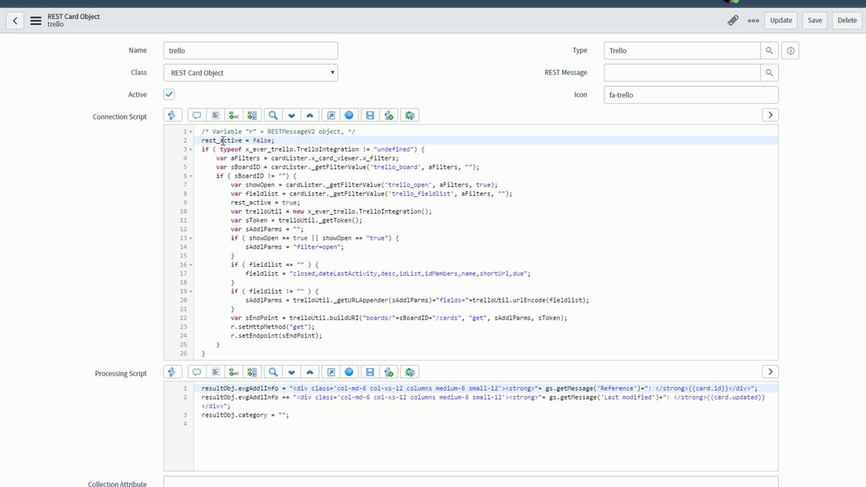
pyautogui.click(261, 202)
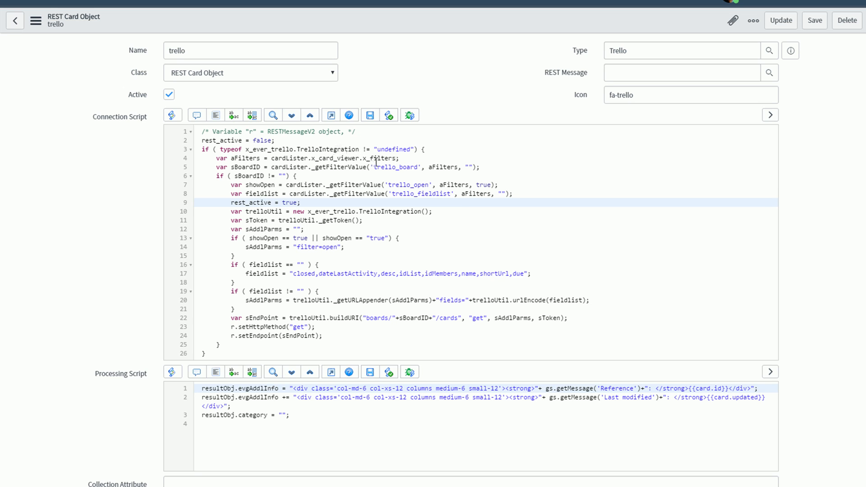
pyautogui.click(216, 167)
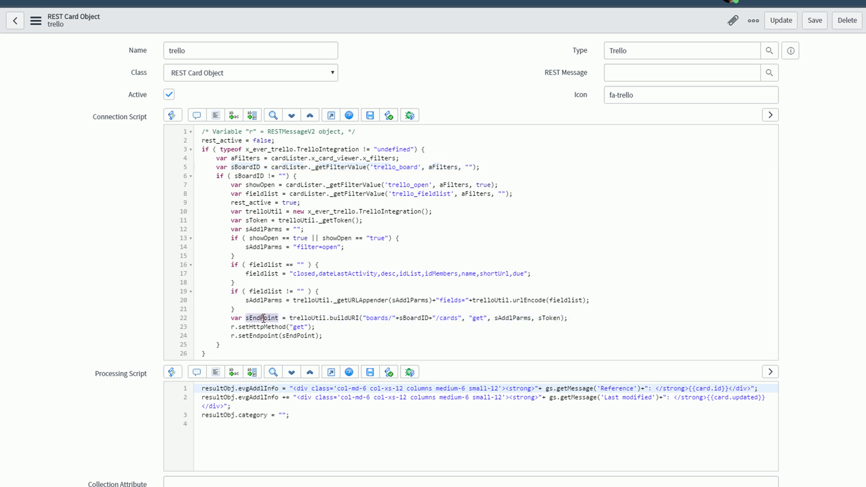
pyautogui.scroll(-3)
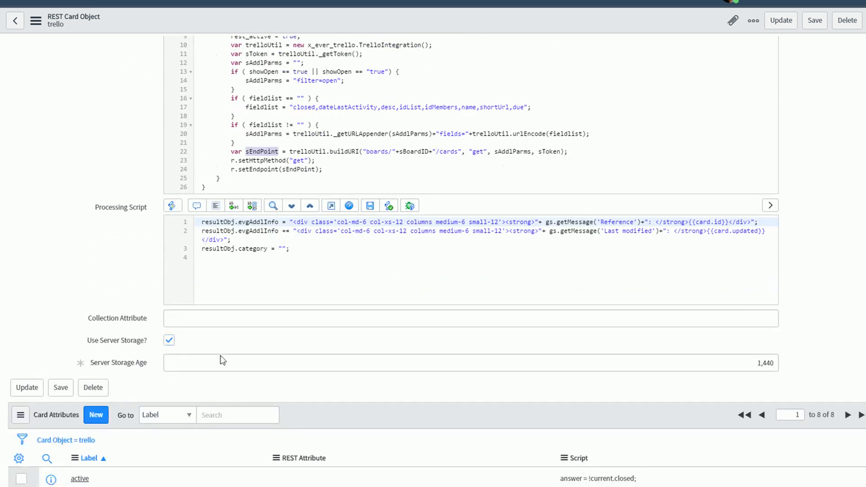
pyautogui.moveTo(723, 360)
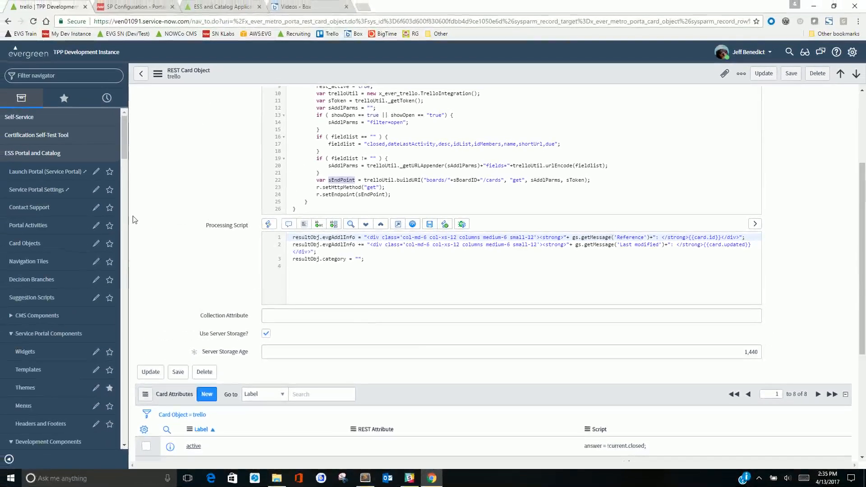
# Open the Server Storages list from the navigator's Favorites
pyautogui.click(64, 98)
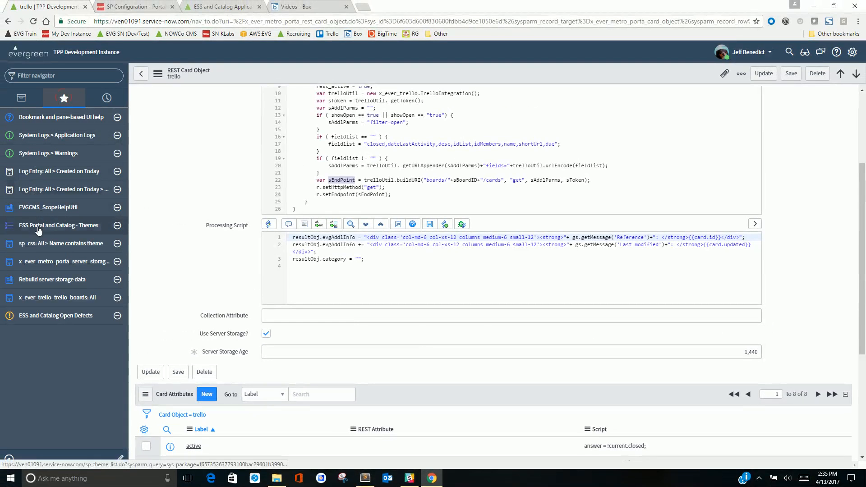
pyautogui.click(63, 260)
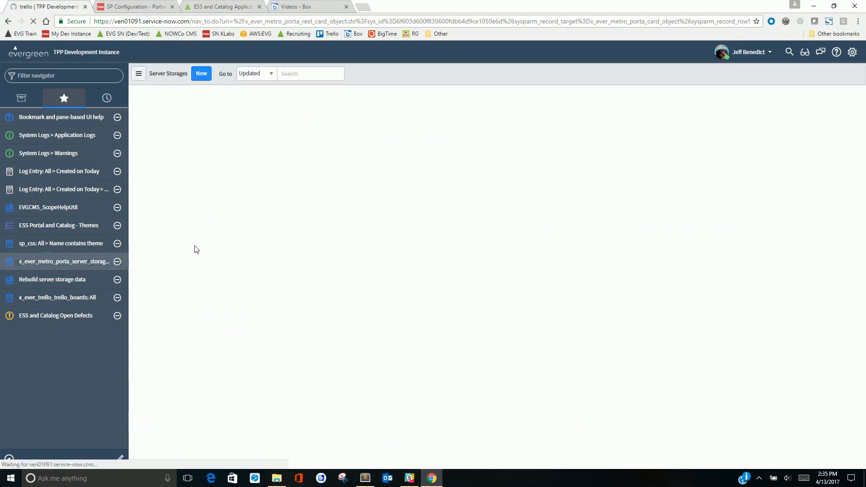
# Filter Server Storages keys by *kaleo and copy the newest record's Data contents
pyautogui.click(64, 262)
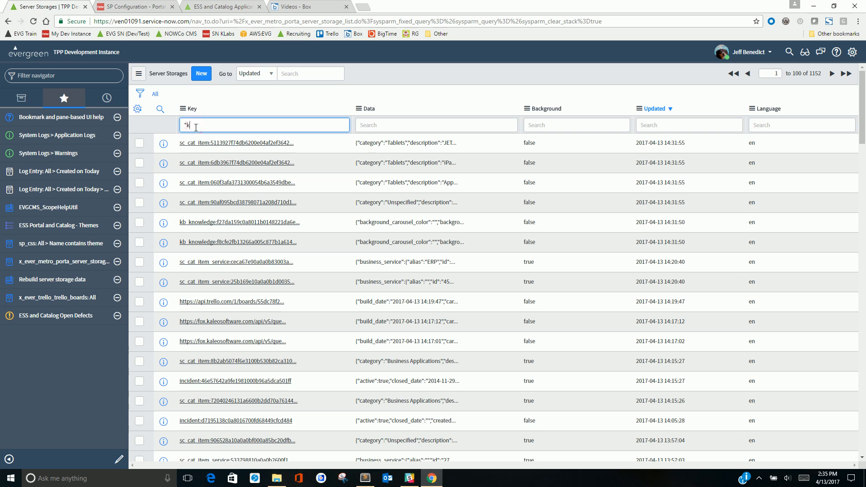
pyautogui.press('Return')
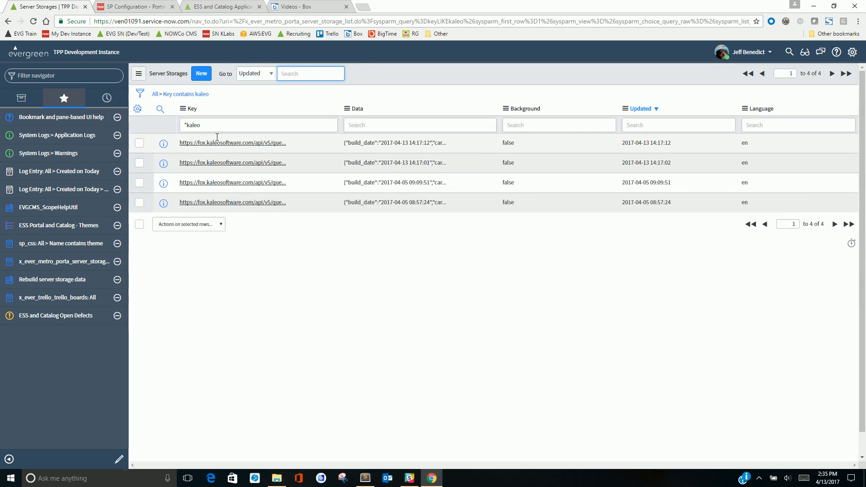
pyautogui.moveTo(232, 143)
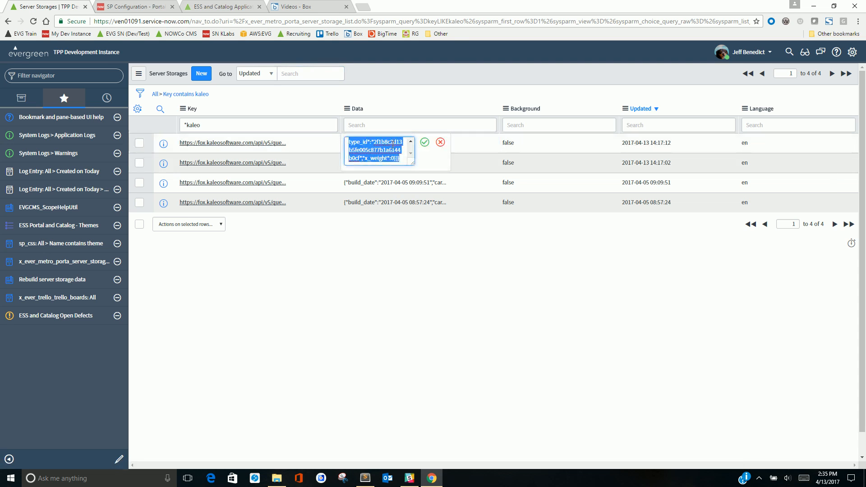
pyautogui.click(441, 142)
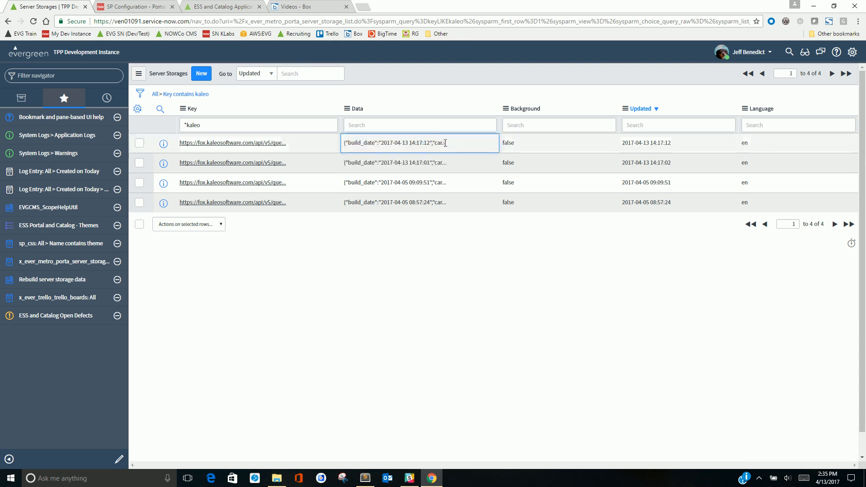
pyautogui.click(360, 7)
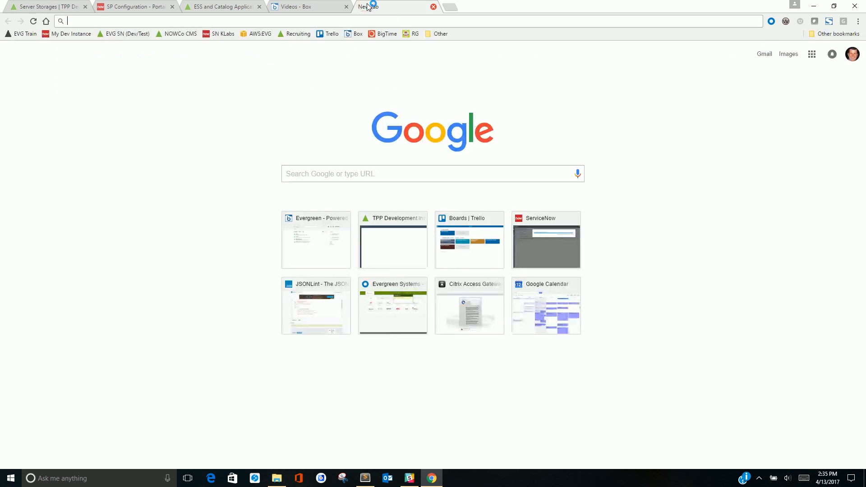
# Validate the copied kaleo data in JSONLint, scroll through it, then return to Server Storages
pyautogui.click(315, 306)
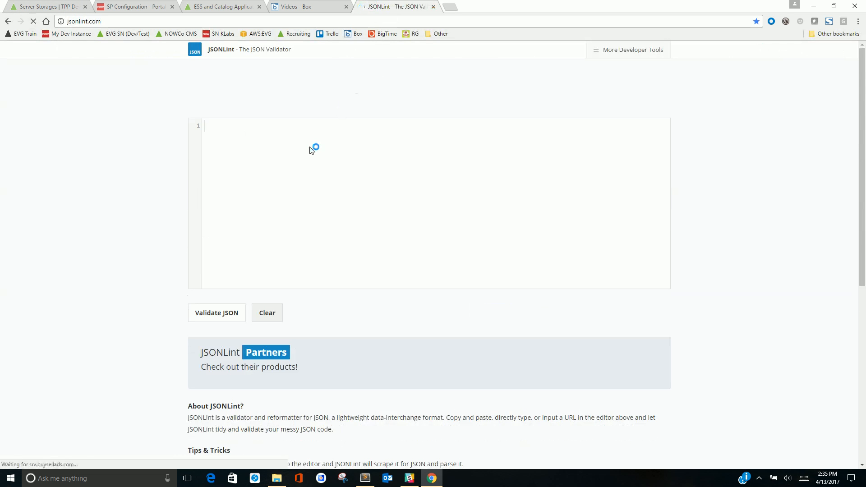
pyautogui.click(216, 313)
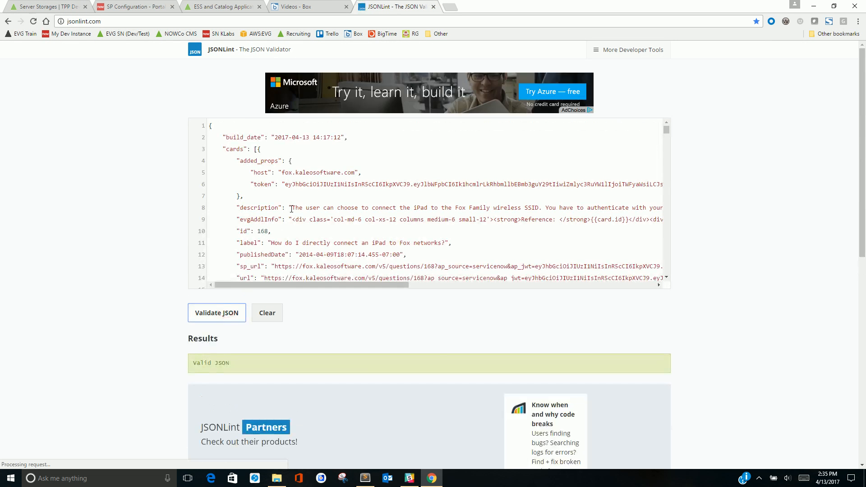
pyautogui.doubleClick(233, 137)
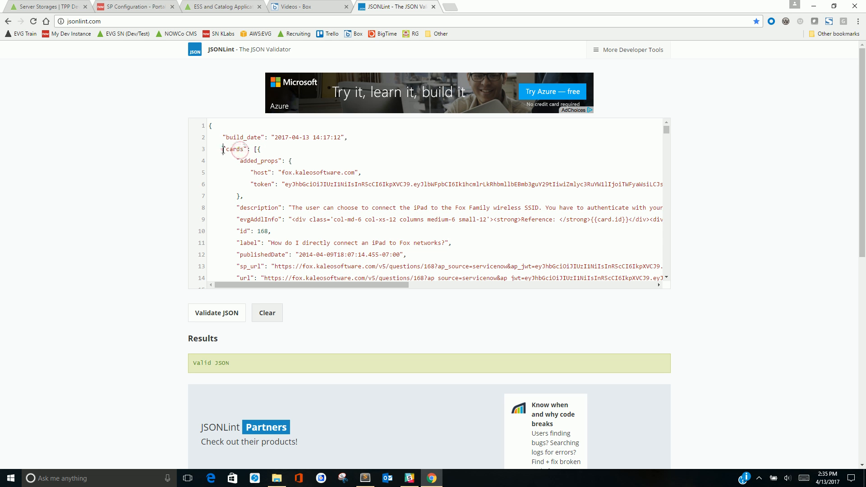
pyautogui.scroll(-3)
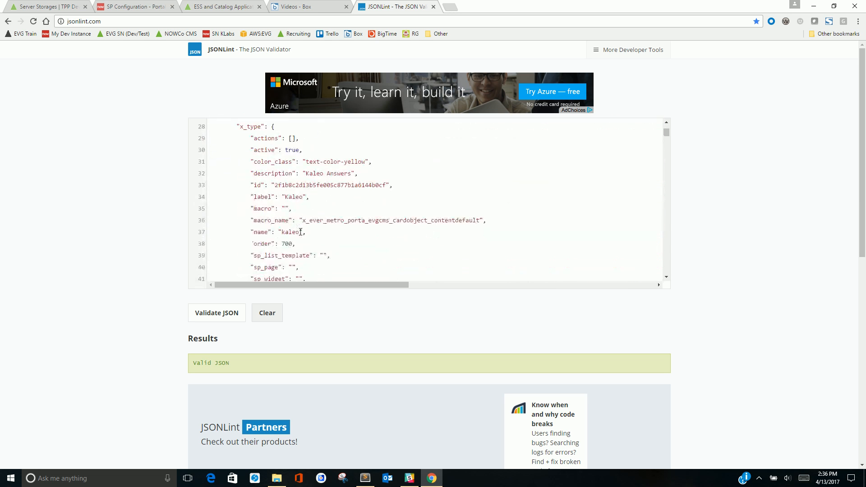
pyautogui.scroll(-3)
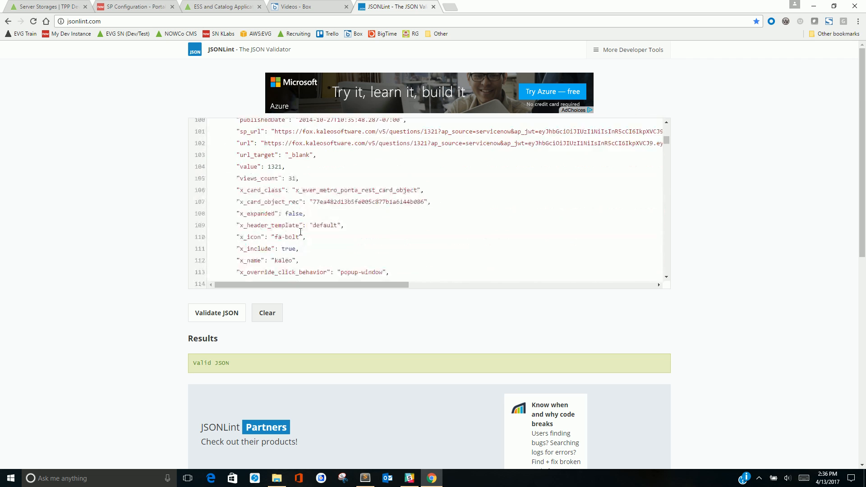
pyautogui.scroll(-3)
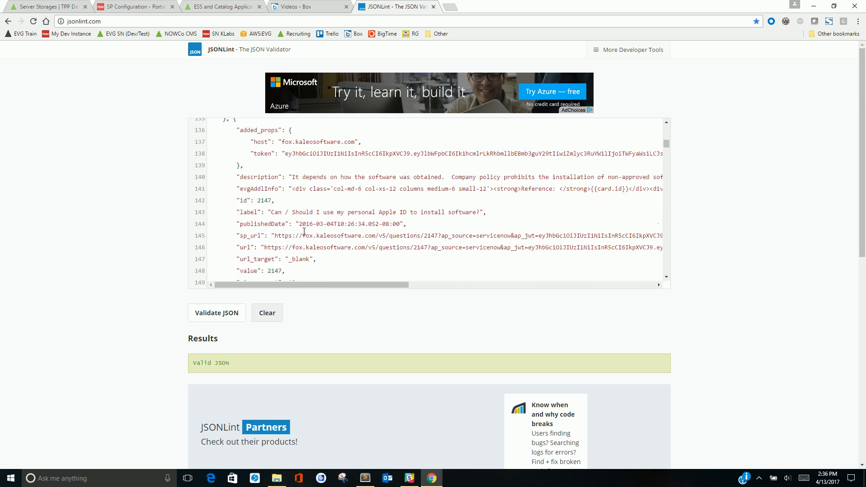
pyautogui.scroll(-3)
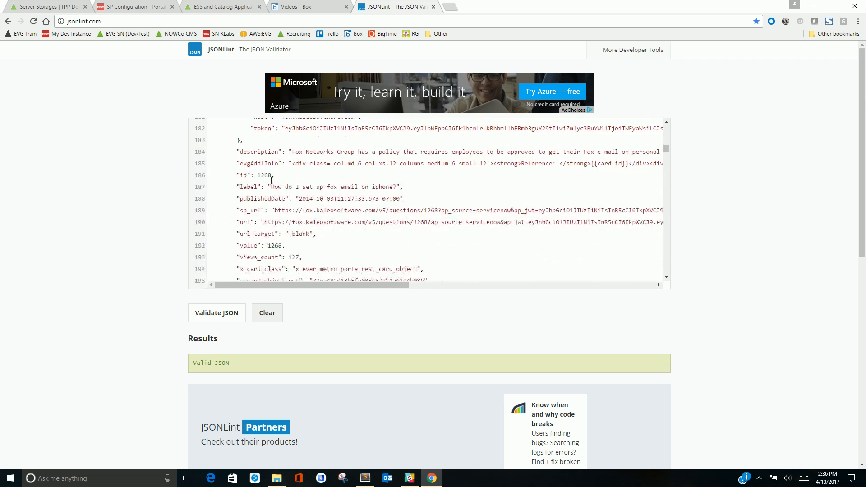
pyautogui.scroll(-3)
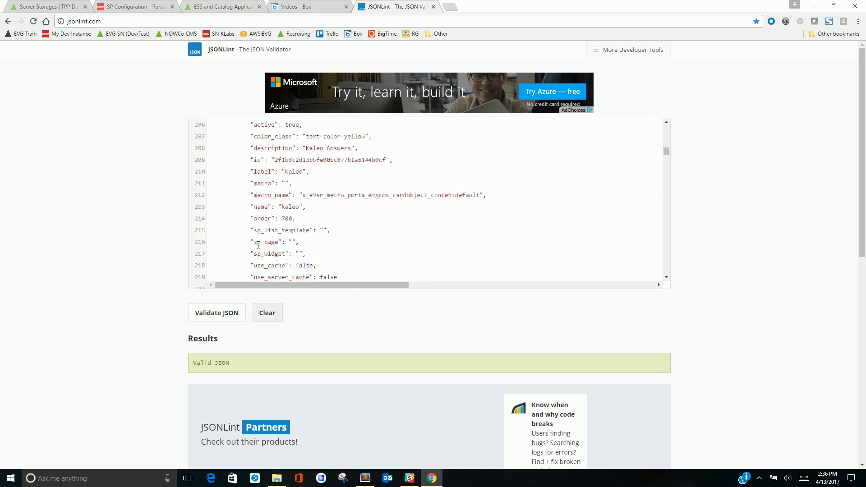
pyautogui.scroll(-3)
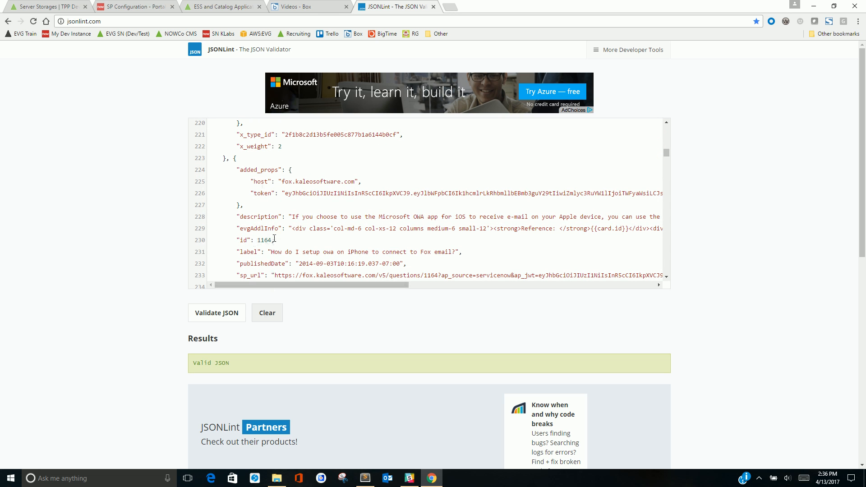
pyautogui.moveTo(143, 188)
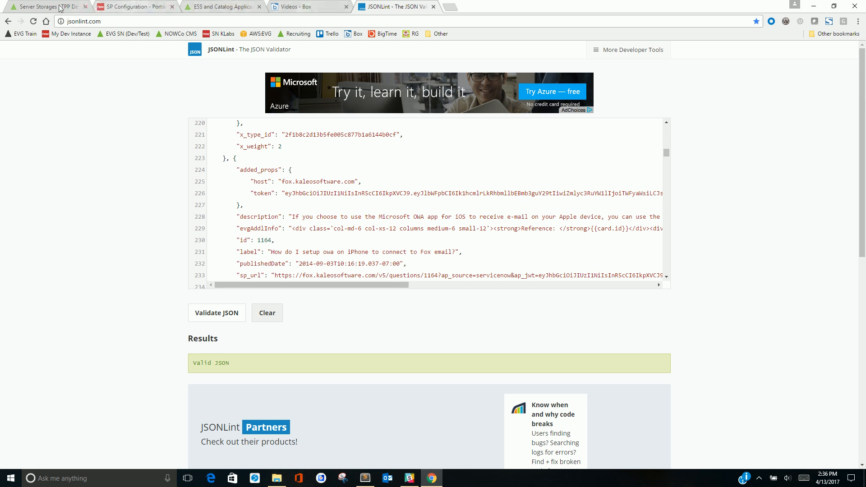
pyautogui.click(47, 6)
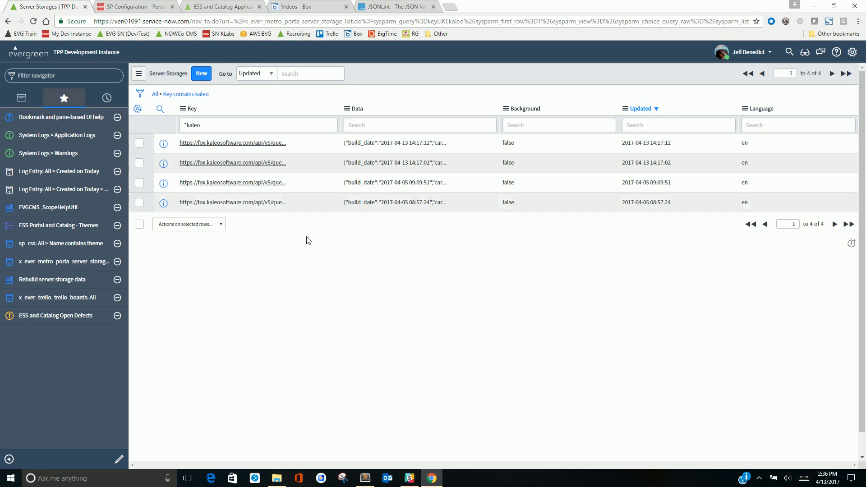
# Review the trello REST card object record and reach its Trello card type
pyautogui.click(32, 21)
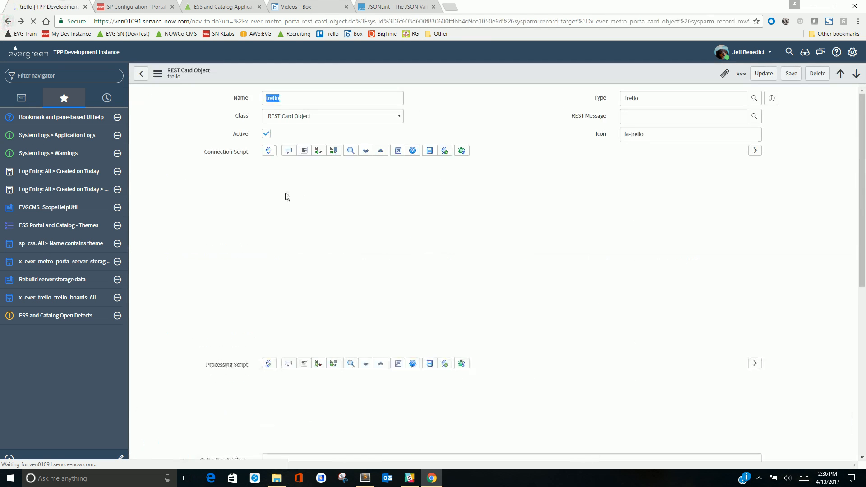
pyautogui.scroll(-3)
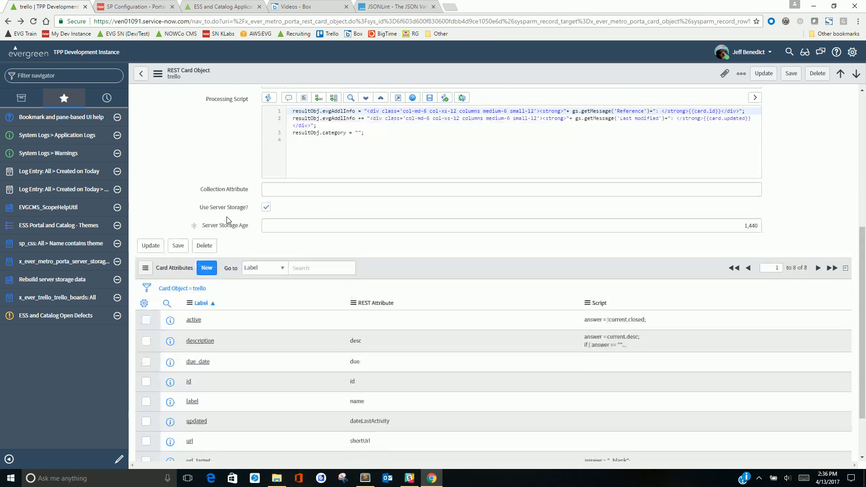
pyautogui.scroll(3)
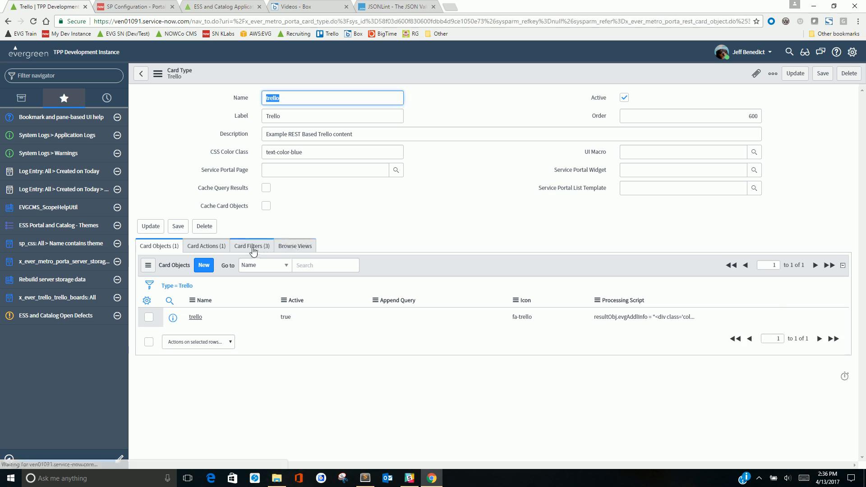
# Look over the card type's three card filters, then its single card object listing
pyautogui.click(252, 246)
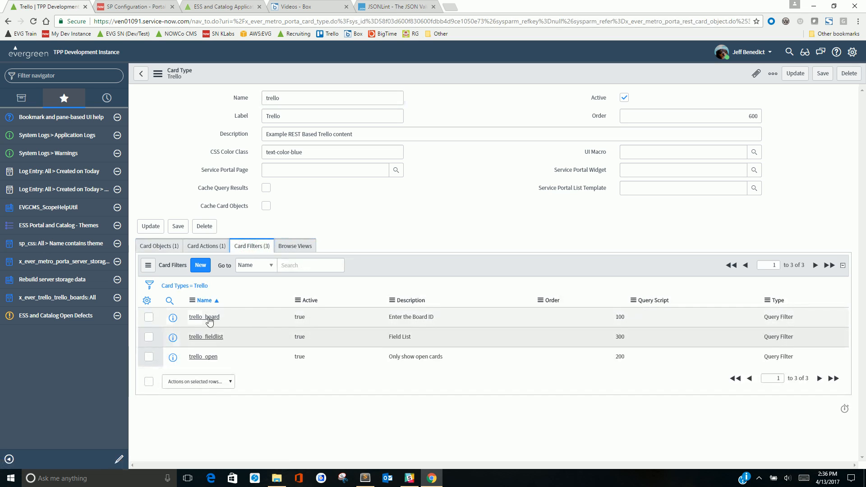
pyautogui.moveTo(225, 320)
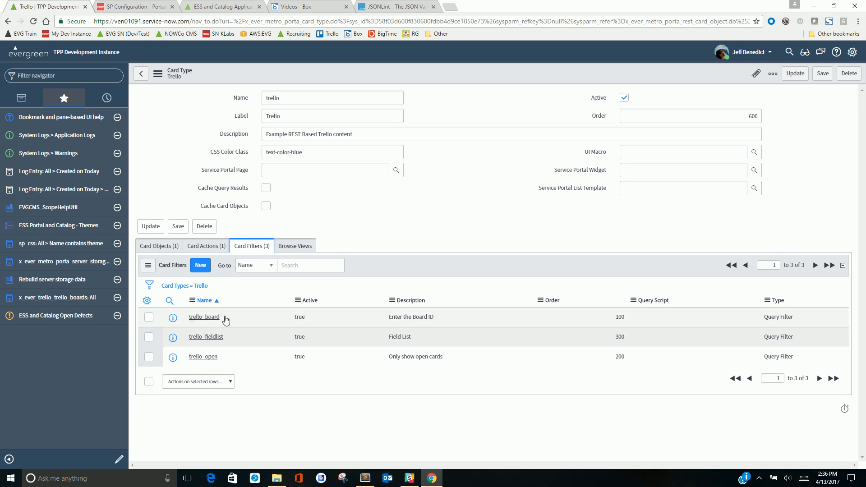
pyautogui.moveTo(420, 357)
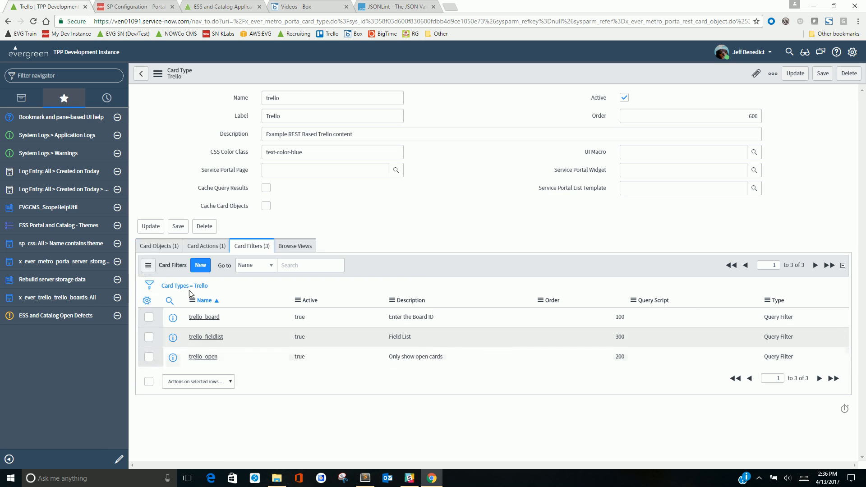
pyautogui.moveTo(203, 357)
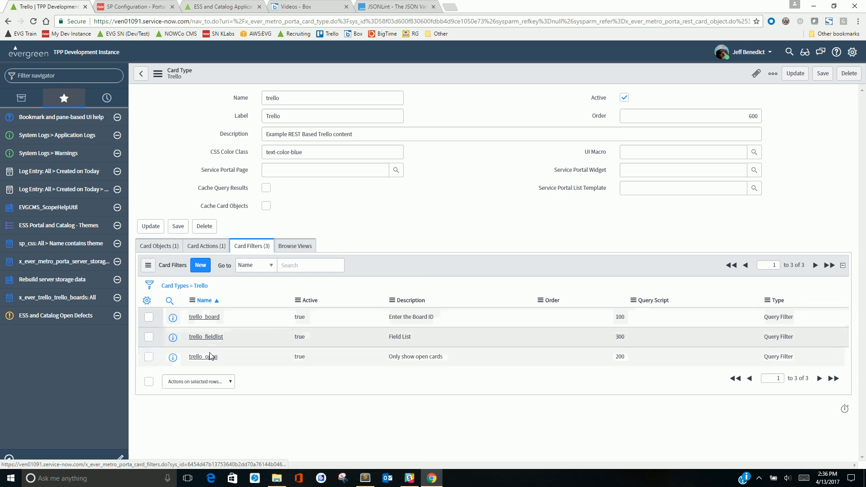
pyautogui.click(159, 245)
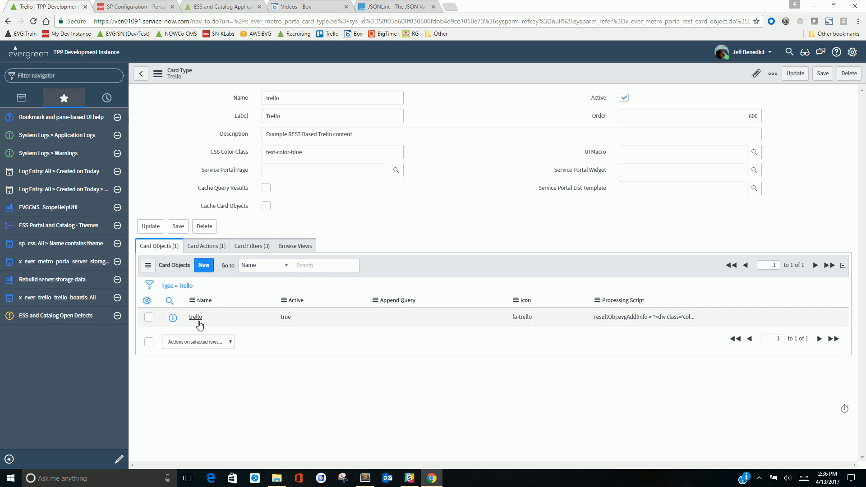
# In the trello card object, locate trello_board, trello_open and trello_fieldlist in the connection script
pyautogui.click(195, 317)
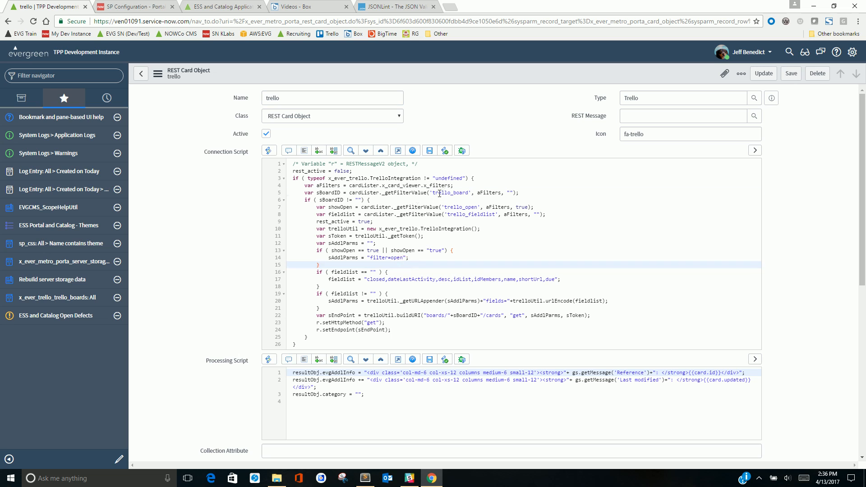
pyautogui.doubleClick(451, 192)
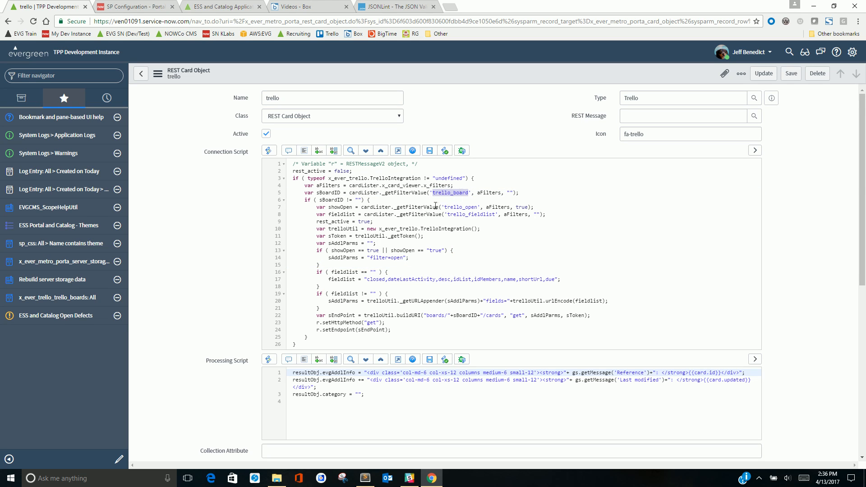
pyautogui.doubleClick(461, 207)
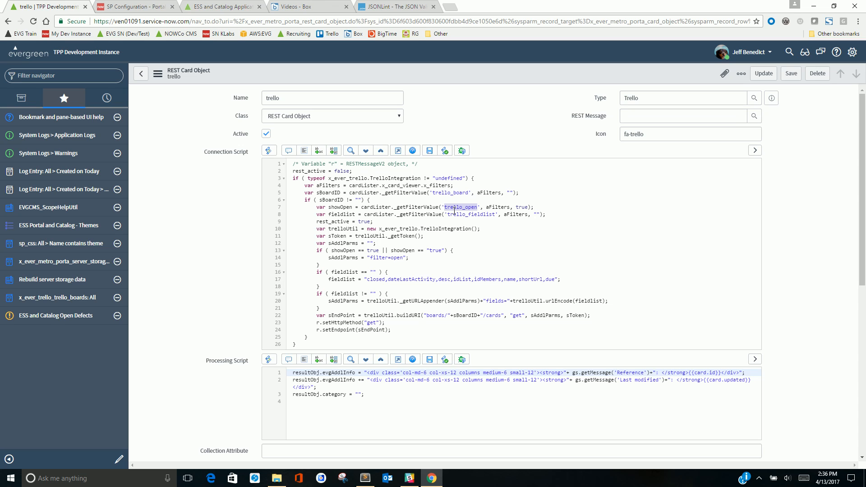
pyautogui.doubleClick(461, 215)
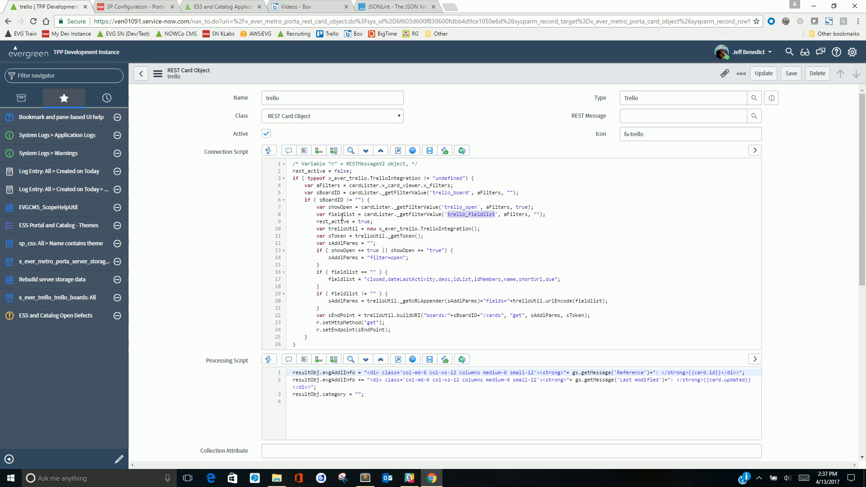
pyautogui.click(221, 6)
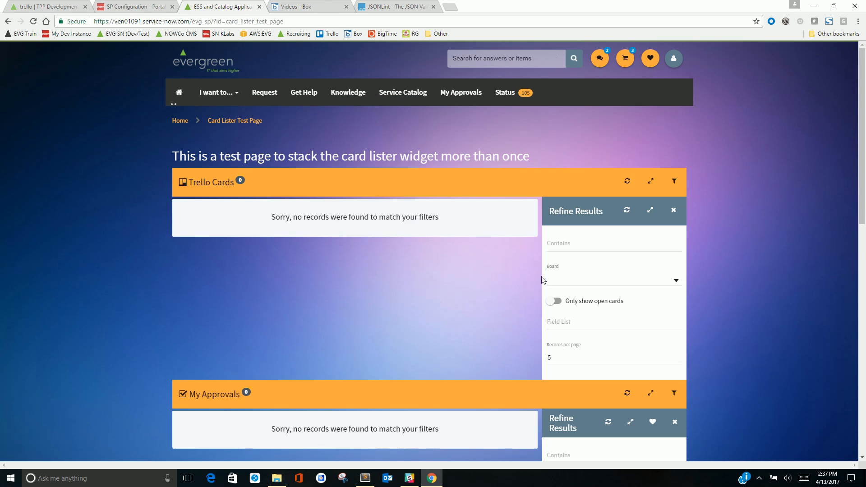
pyautogui.moveTo(520, 284)
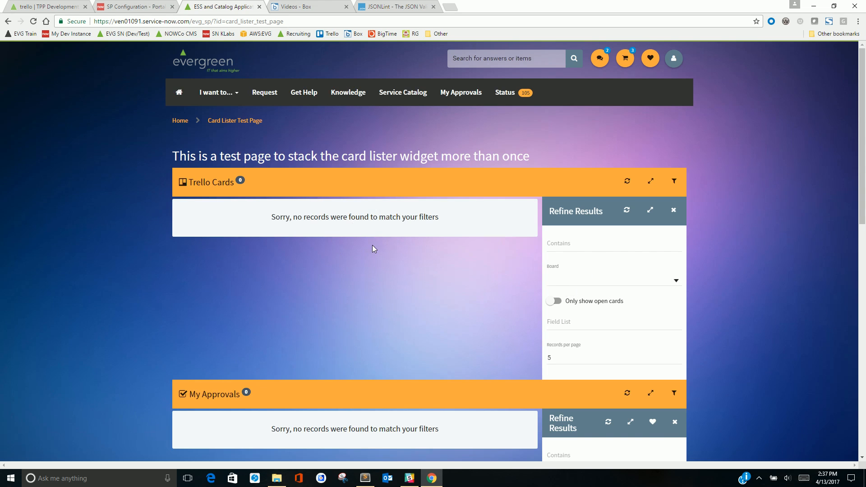
pyautogui.moveTo(563, 279)
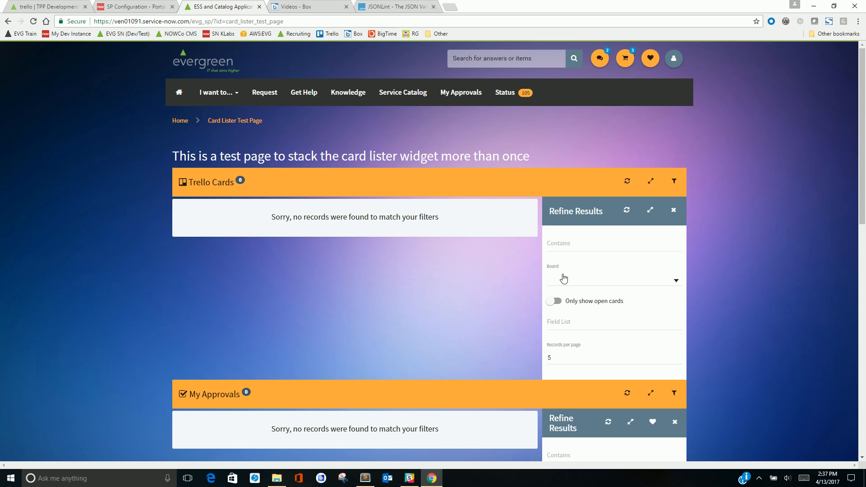
# Filter the Trello Cards widget to the Release 4. board and expand a card's details
pyautogui.click(614, 279)
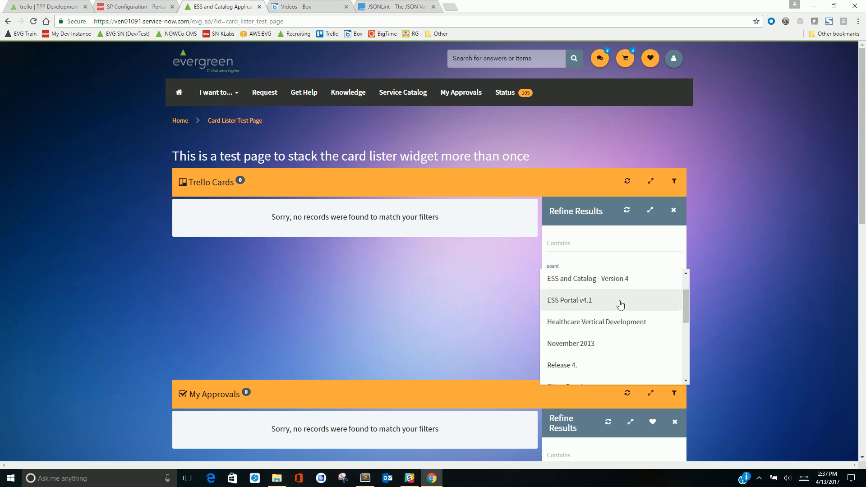
pyautogui.click(562, 365)
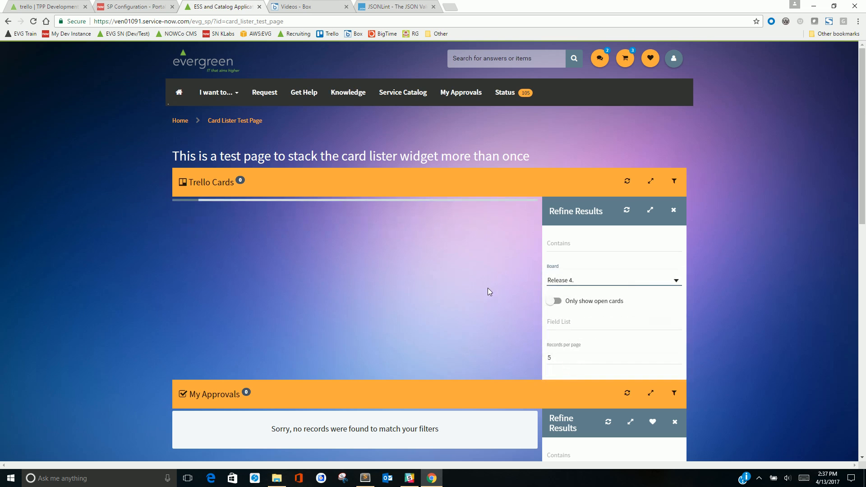
pyautogui.click(627, 182)
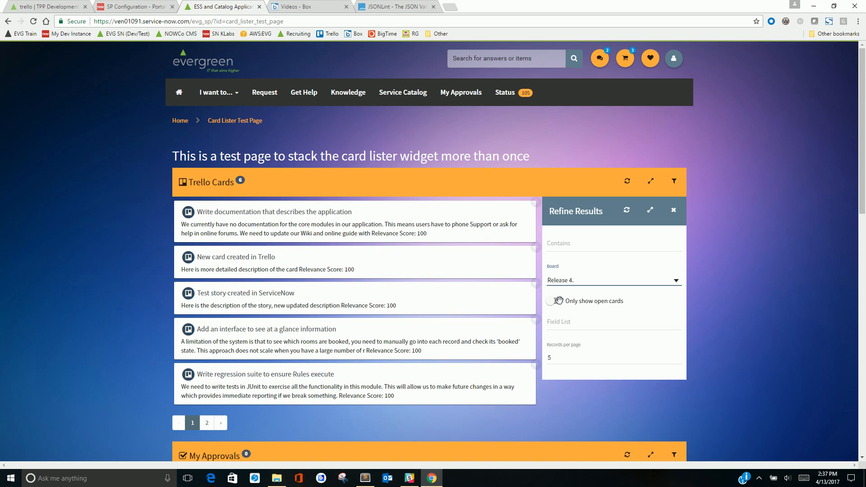
pyautogui.click(554, 301)
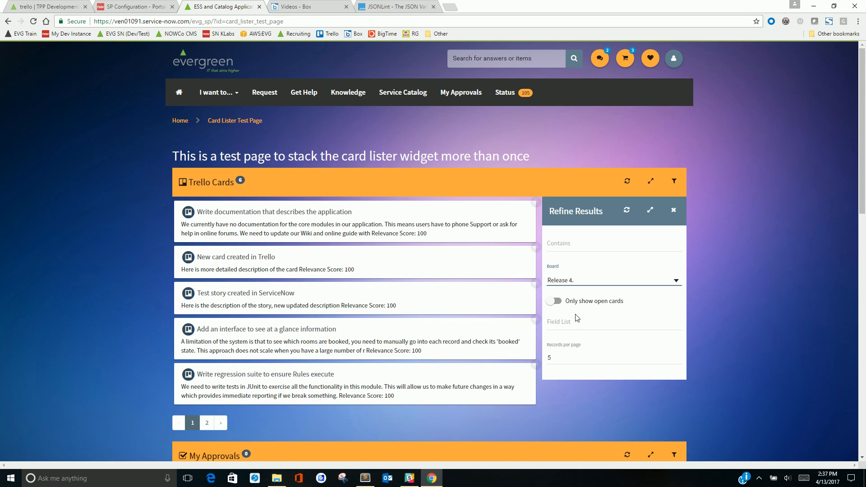
pyautogui.moveTo(313, 339)
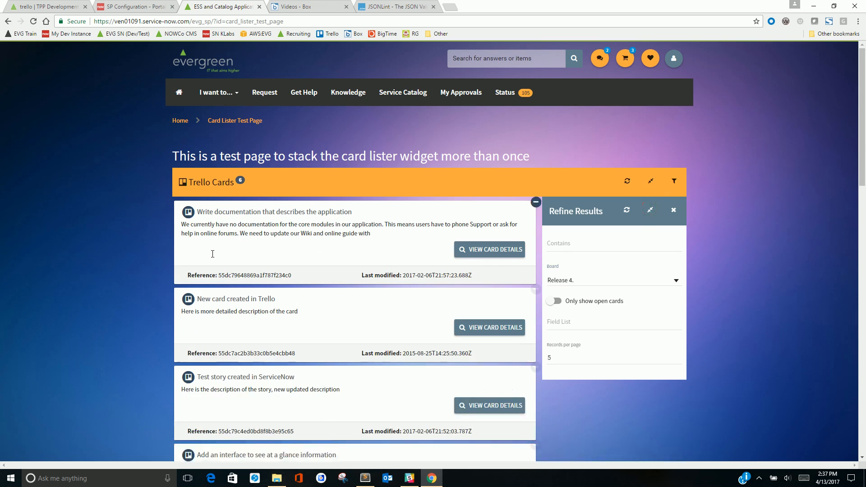
pyautogui.doubleClick(252, 276)
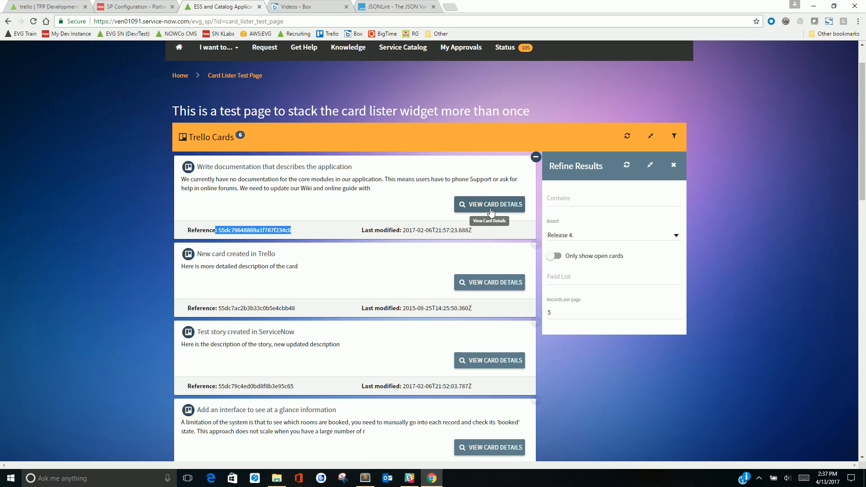
pyautogui.moveTo(425, 228)
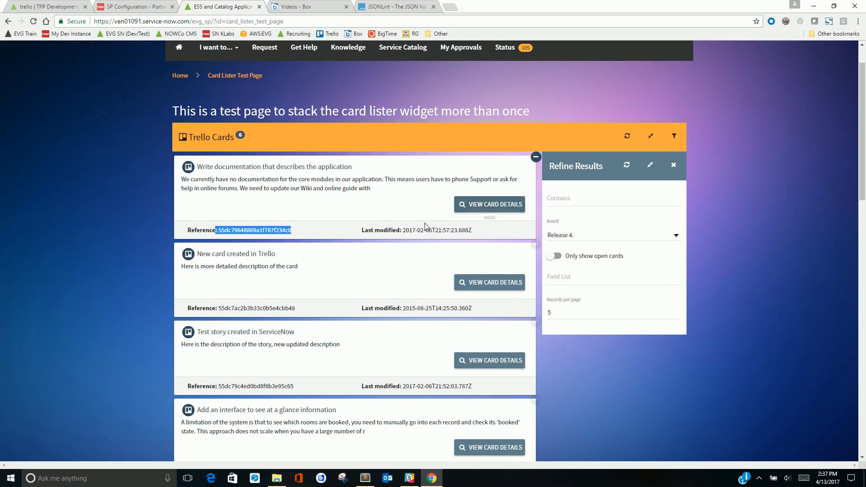
# Search the listed Trello cards for the text 'glance'
pyautogui.click(533, 157)
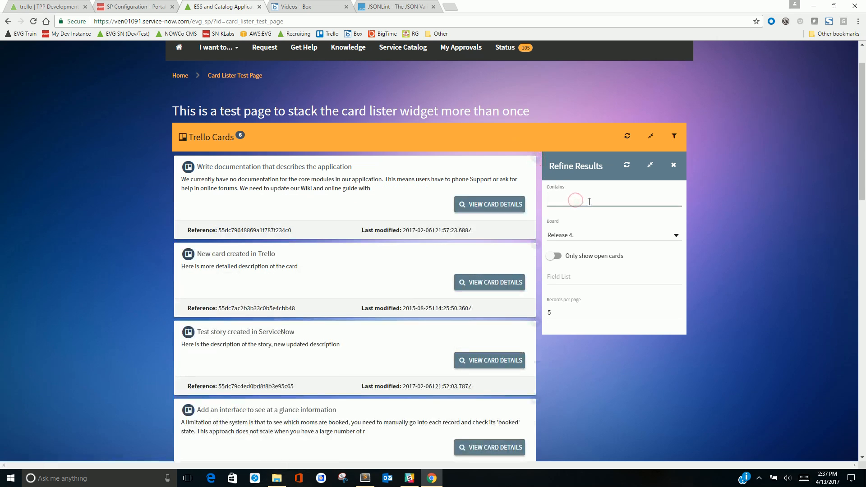
pyautogui.write('glance')
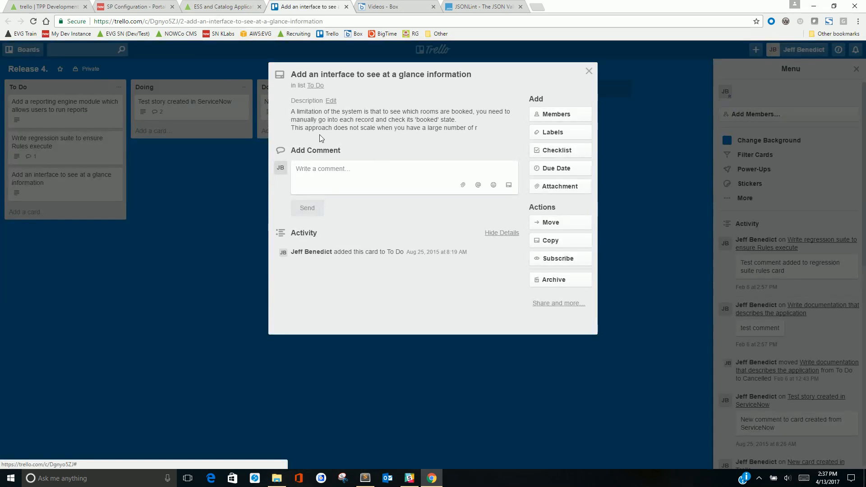
pyautogui.moveTo(340, 129)
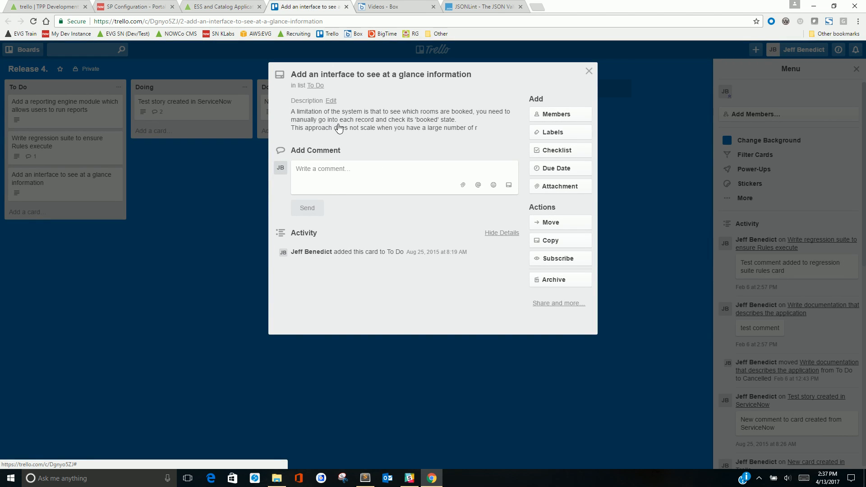